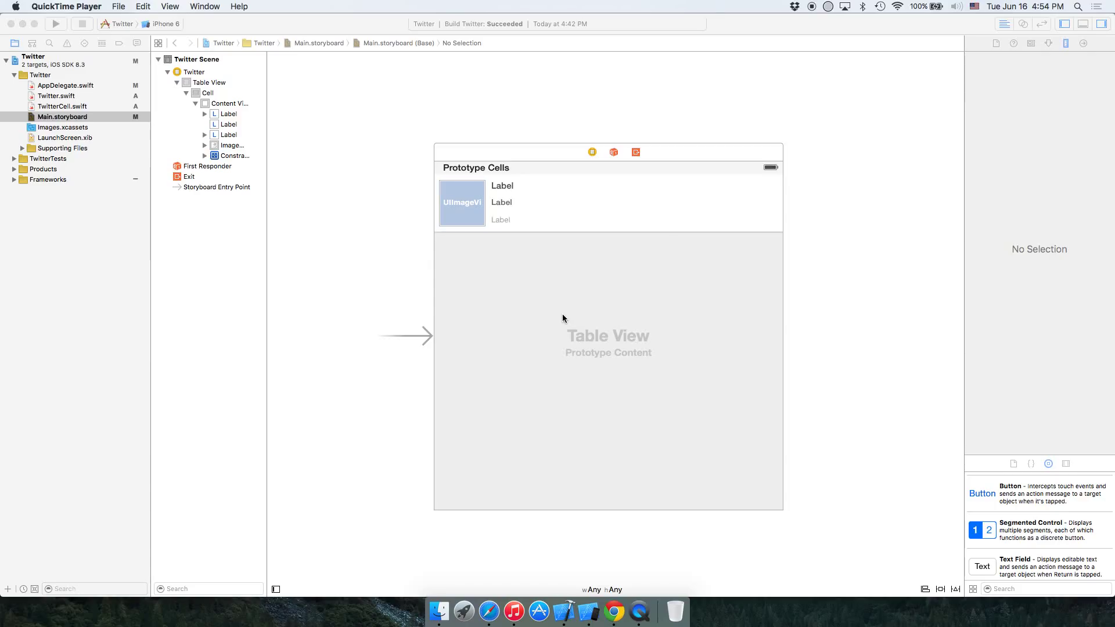
pyautogui.moveTo(801, 348)
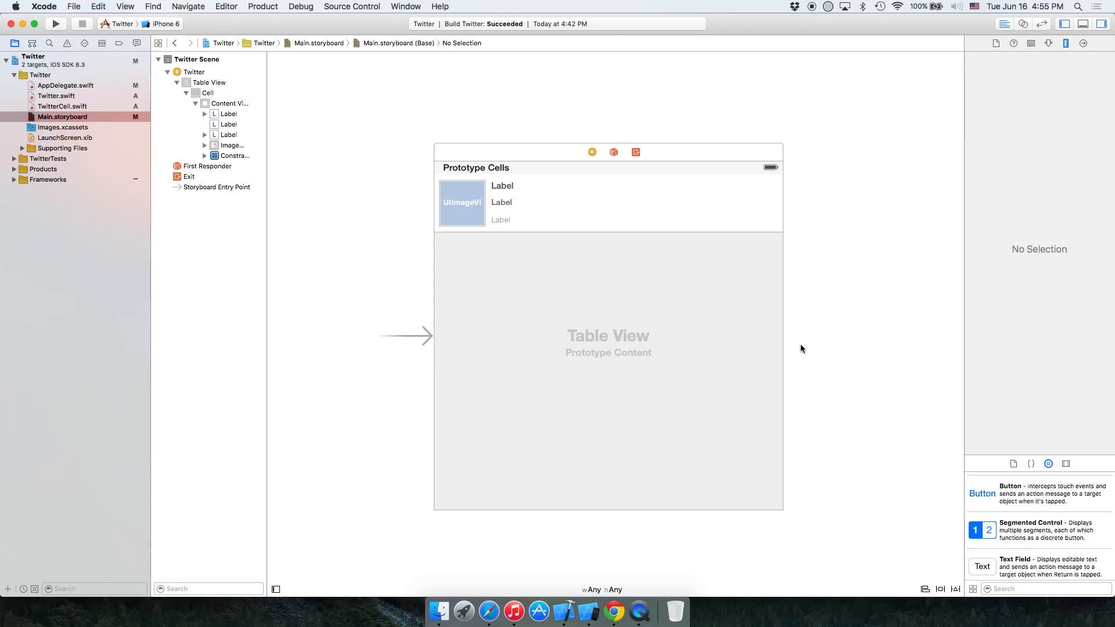
pyautogui.moveTo(857, 343)
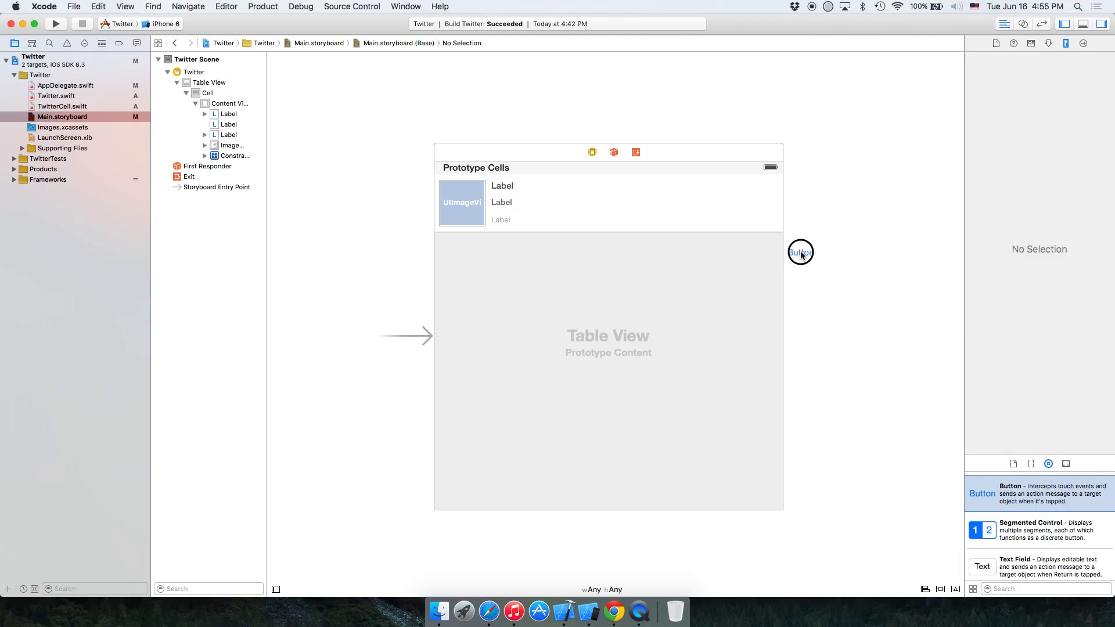
# Step: Drop a button at the prototype cell's right end and set its type to Add Contact
pyautogui.moveTo(800, 252); pyautogui.dragTo(764, 223)
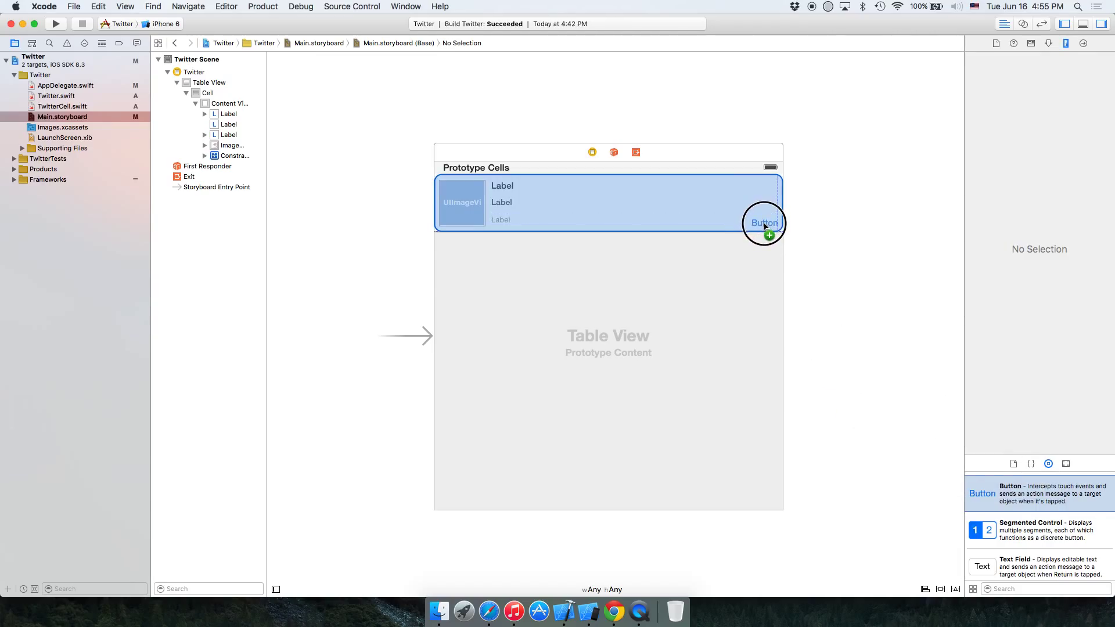
pyautogui.click(765, 223)
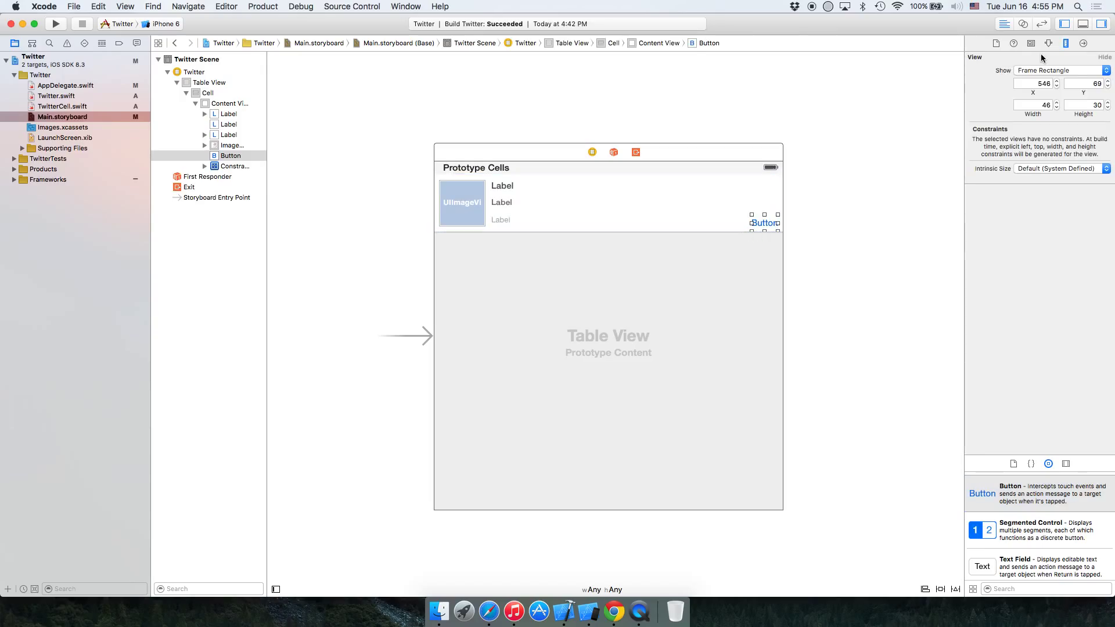
pyautogui.click(1028, 43)
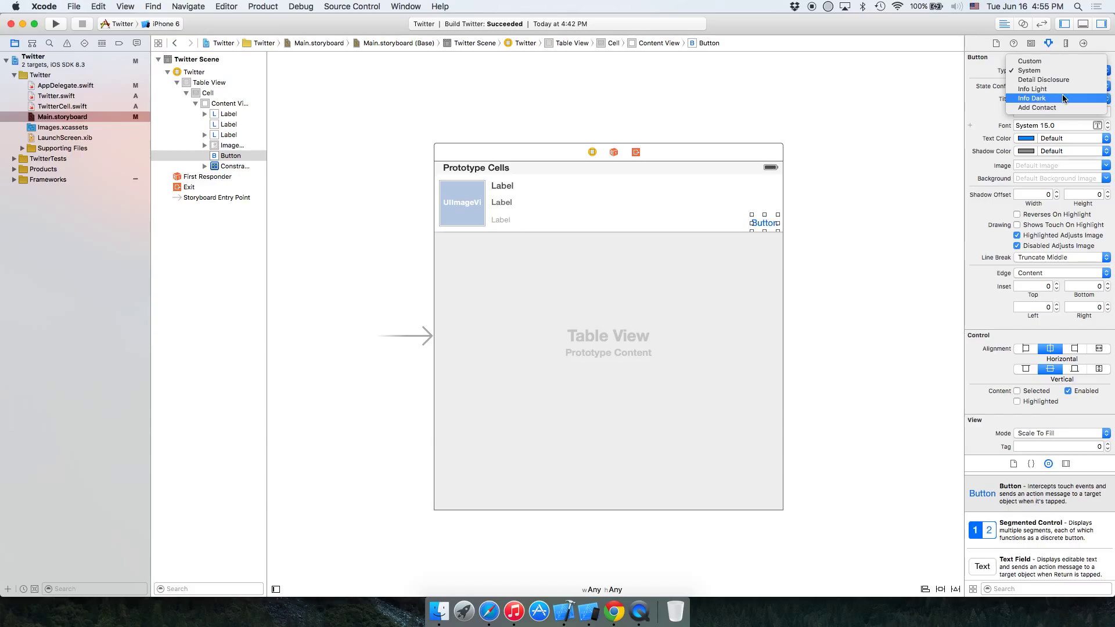
pyautogui.click(1029, 70)
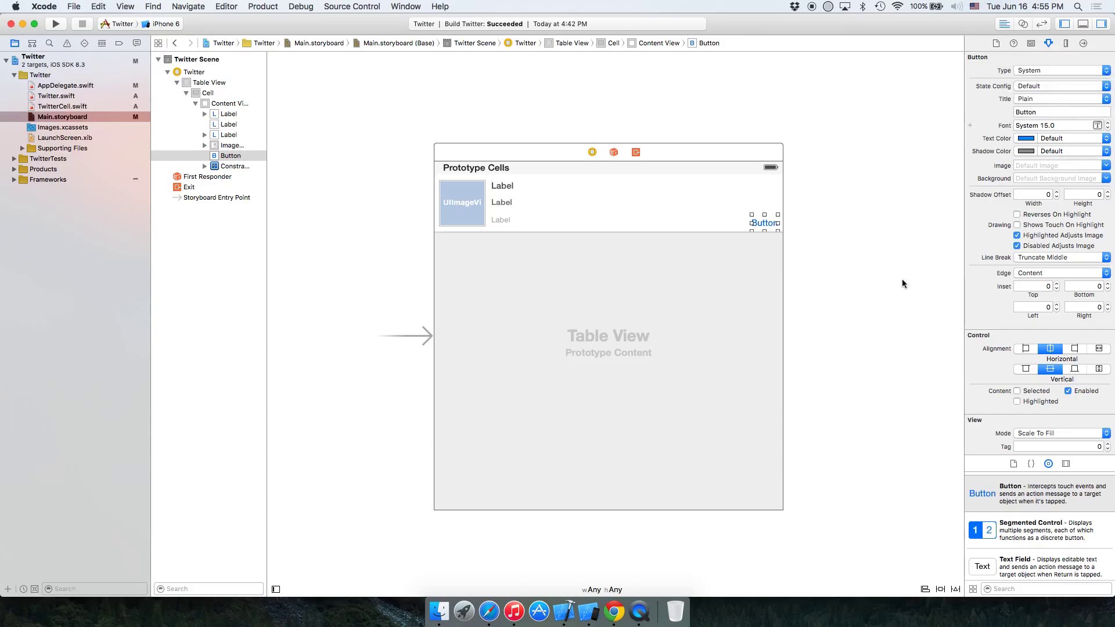
pyautogui.click(1059, 69)
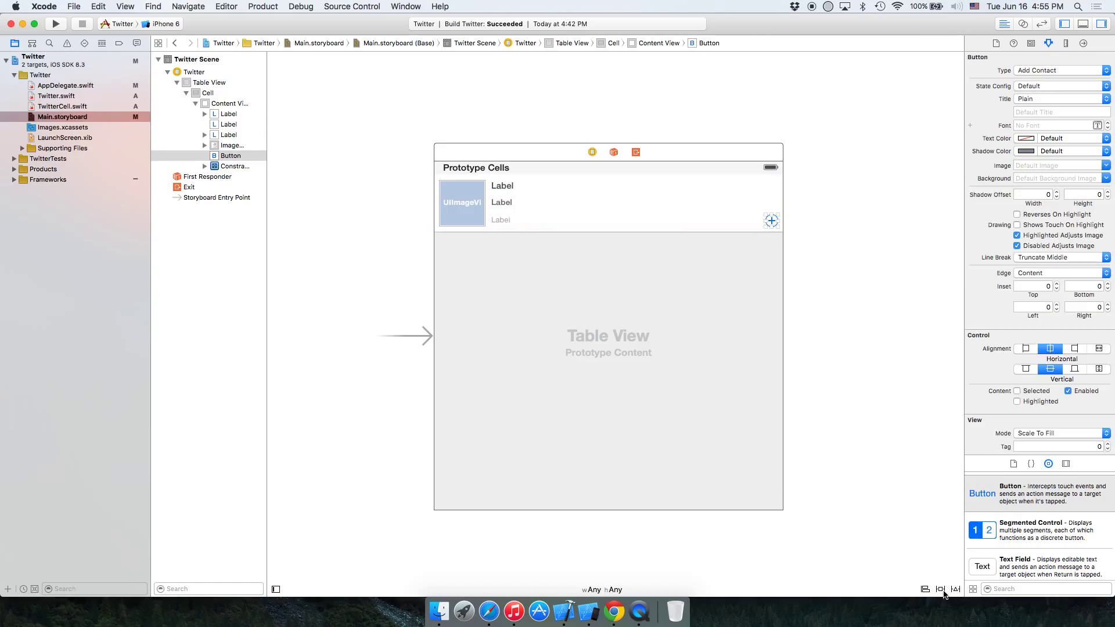
pyautogui.click(940, 589)
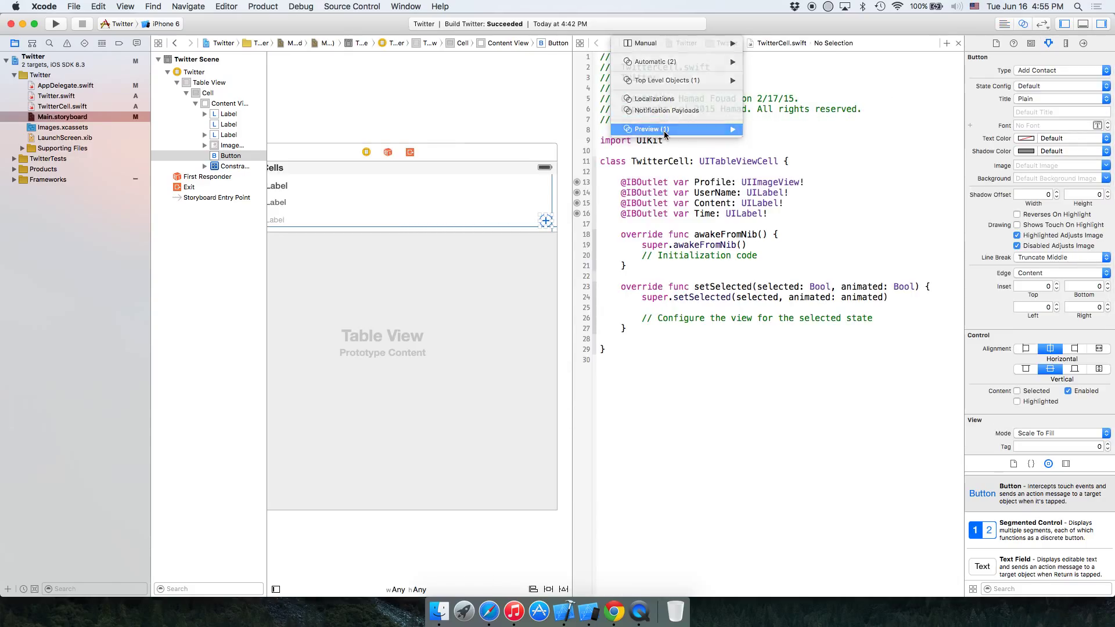
# Step: Preview the cell on iPhone 4-inch and 4.7-inch screens, then close the preview
pyautogui.click(648, 129)
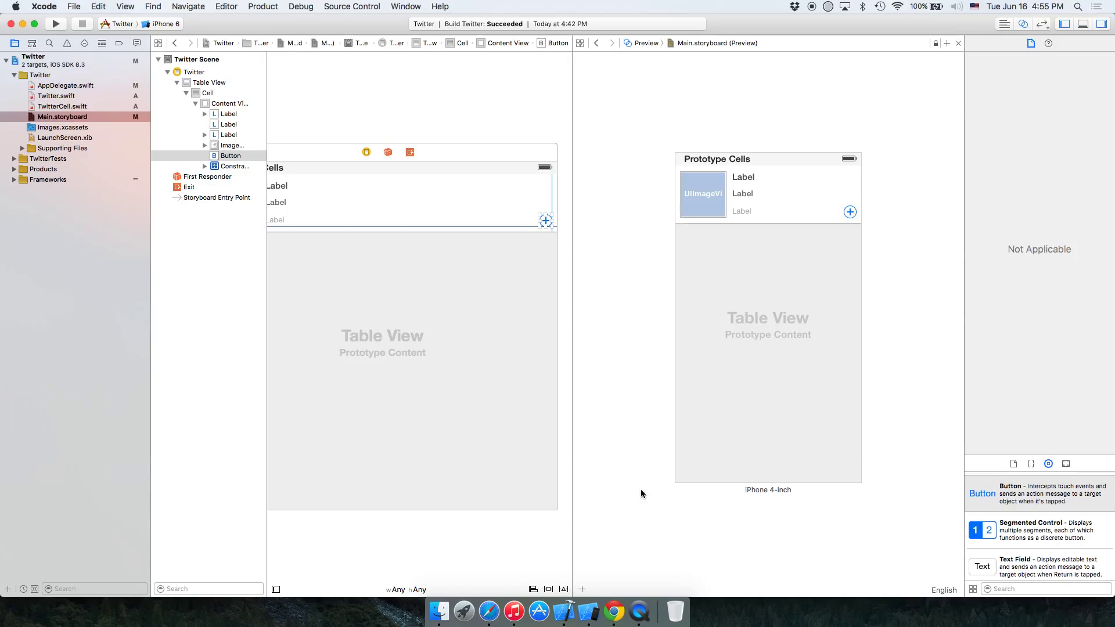
pyautogui.click(767, 490)
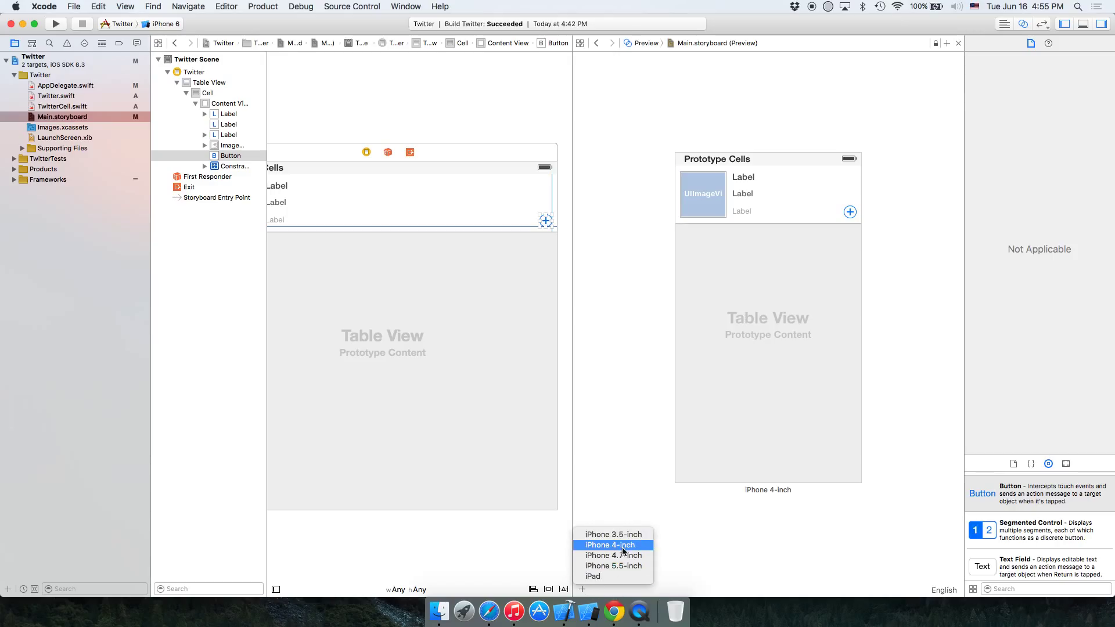
pyautogui.click(612, 555)
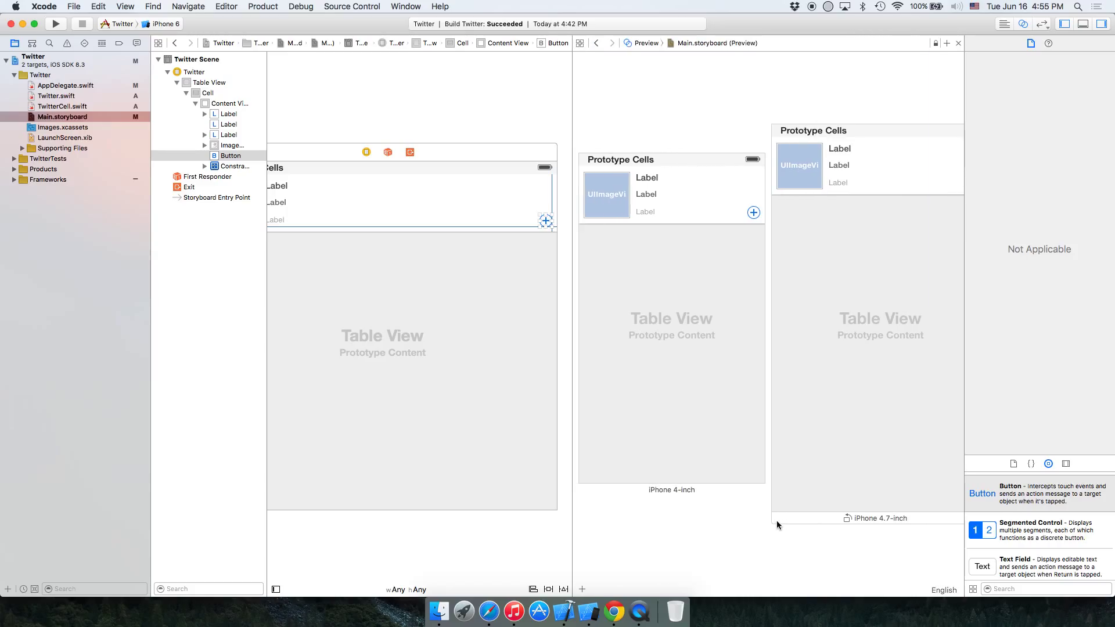
pyautogui.moveTo(856, 480)
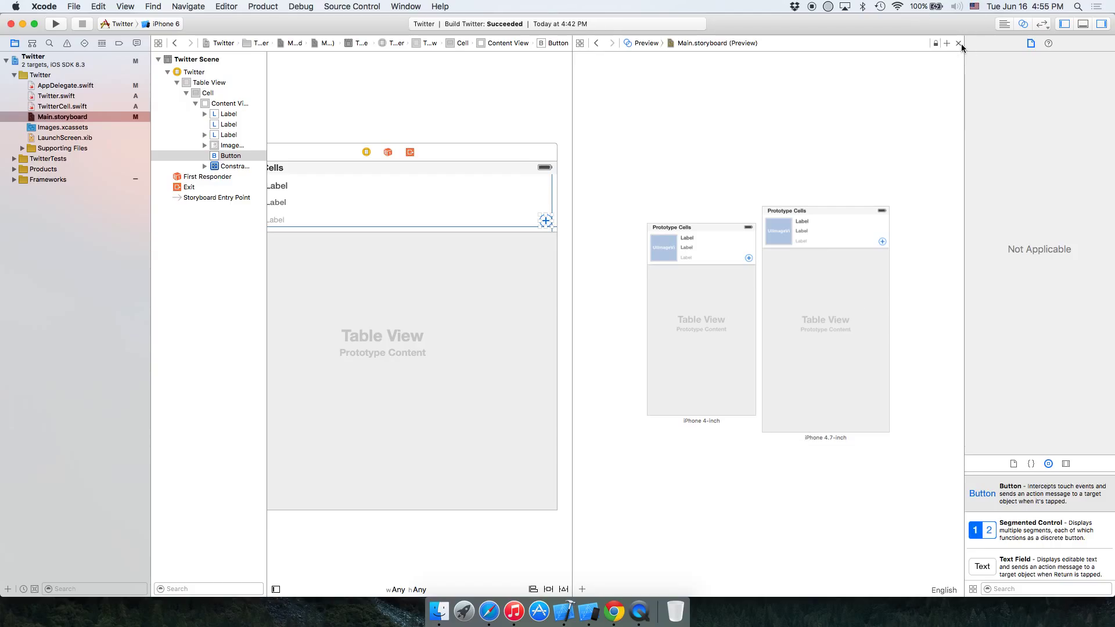
pyautogui.click(959, 43)
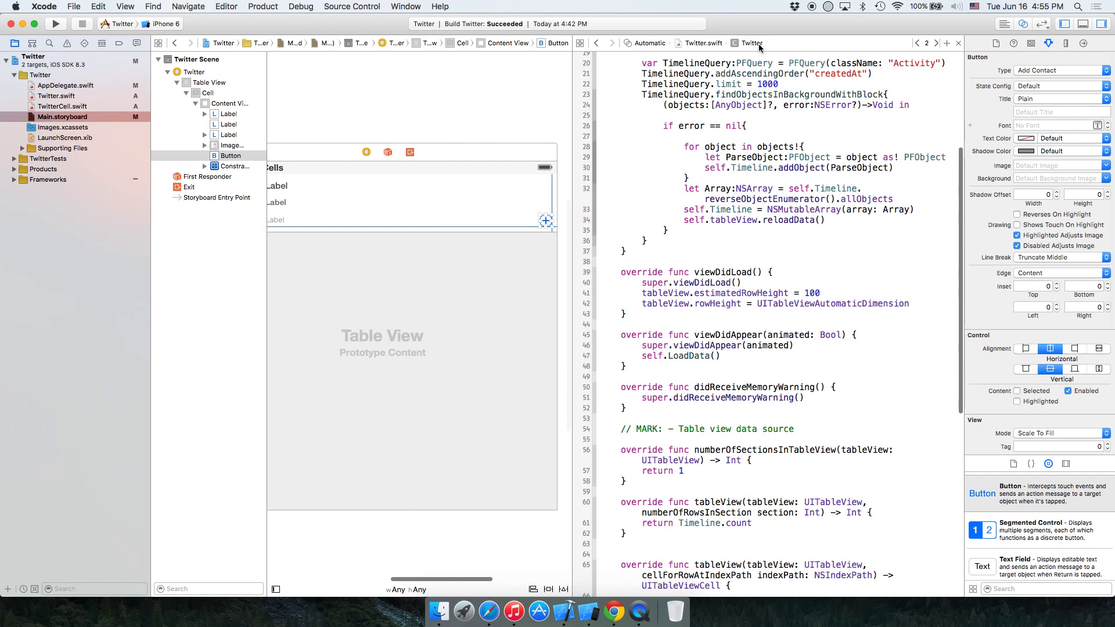
pyautogui.moveTo(554, 202)
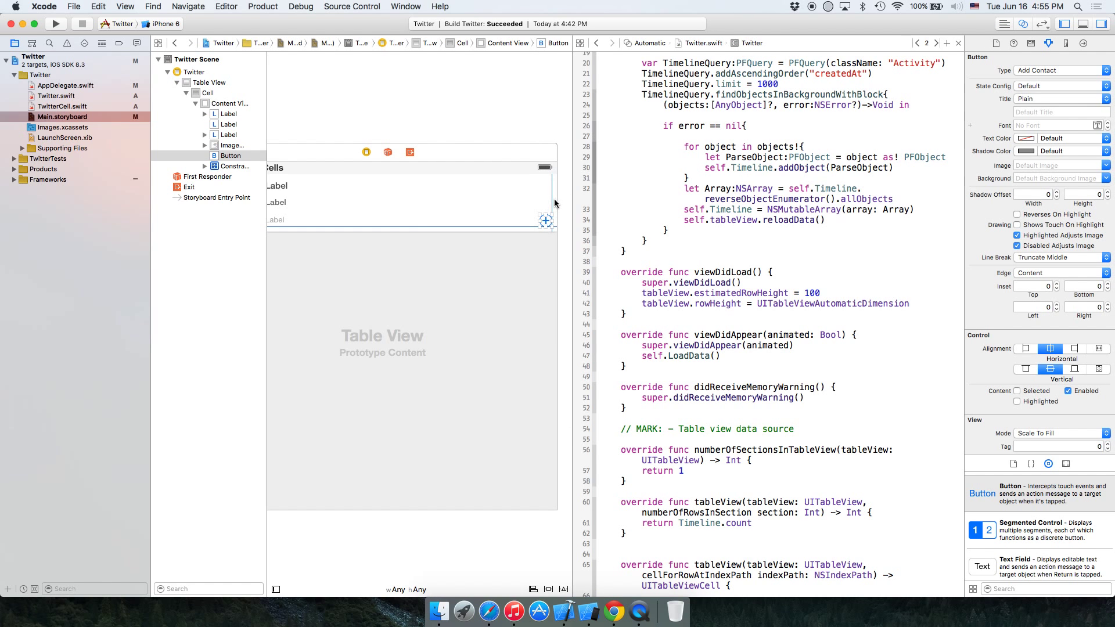
# Step: Select the prototype cell and show TwitterCell.swift beside the storyboard
pyautogui.click(228, 103)
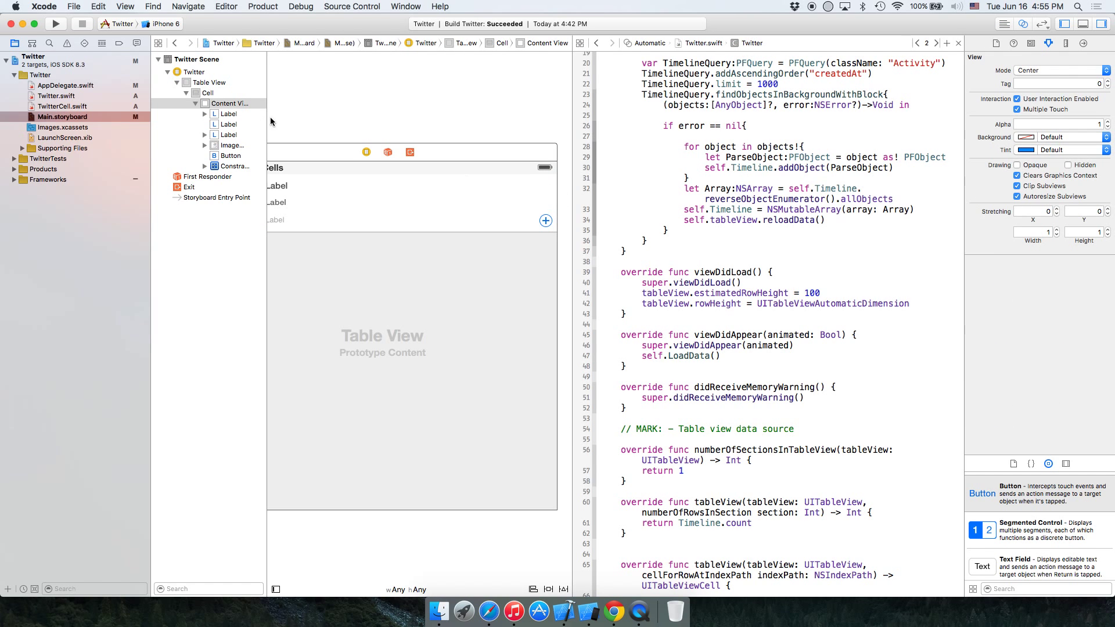
pyautogui.click(208, 93)
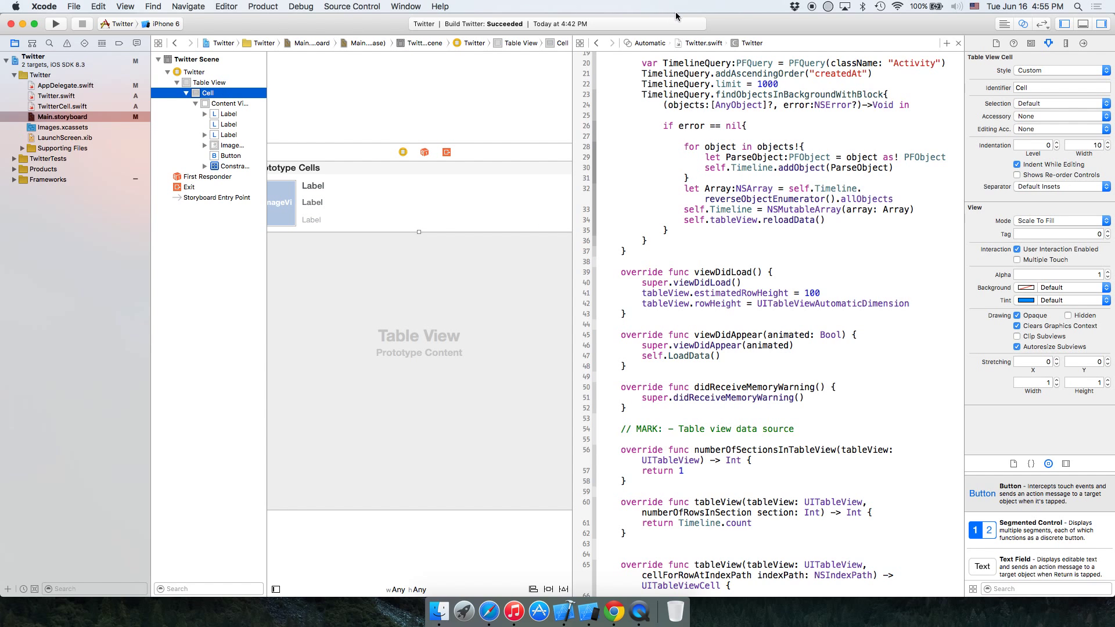
pyautogui.click(645, 42)
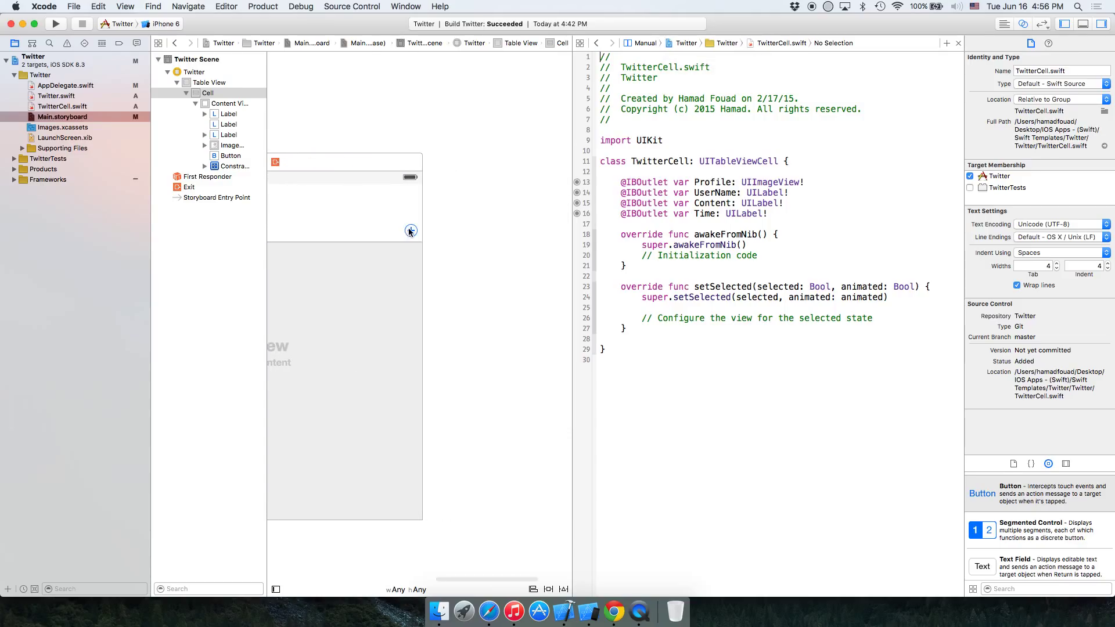
# Step: Connect the Add Contact button to a new outlet named Button in TwitterCell
pyautogui.click(409, 230)
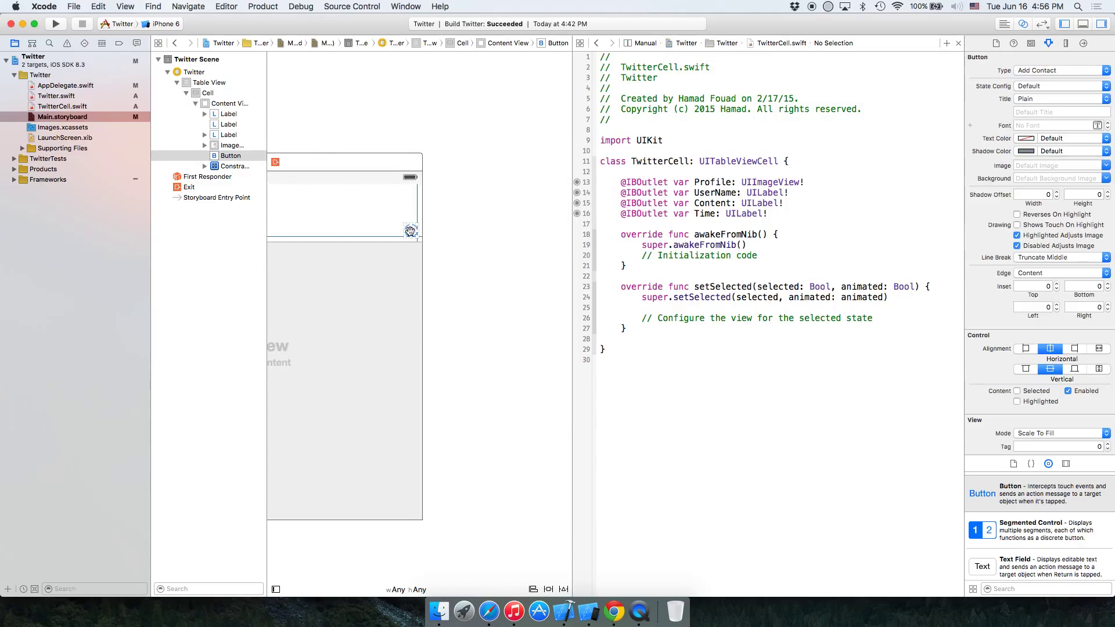
pyautogui.moveTo(409, 230); pyautogui.dragTo(613, 223)
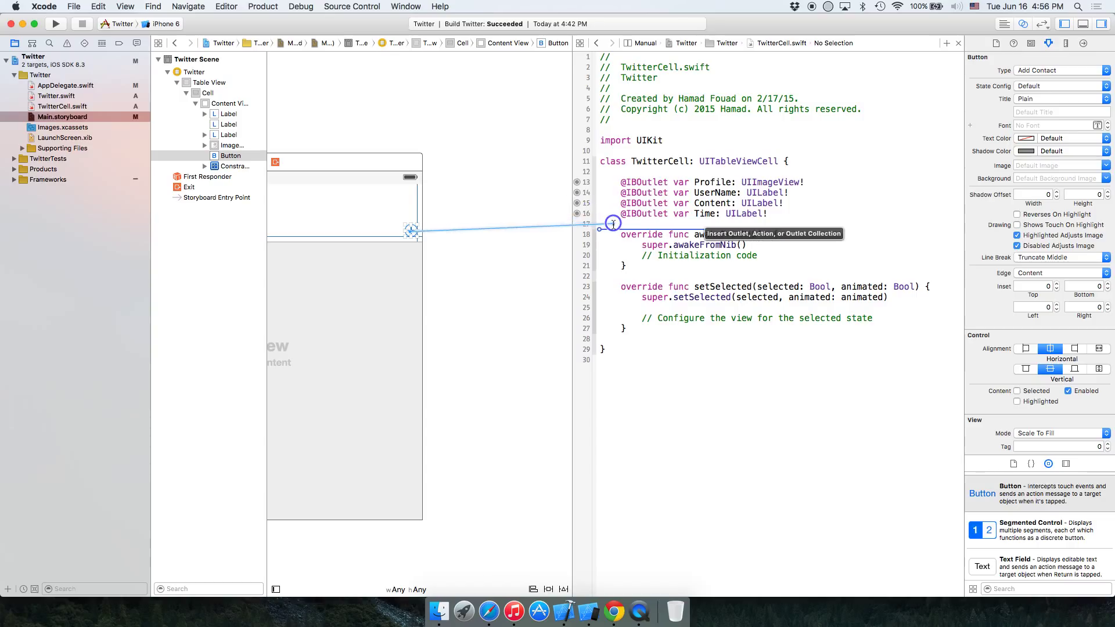
pyautogui.click(609, 224)
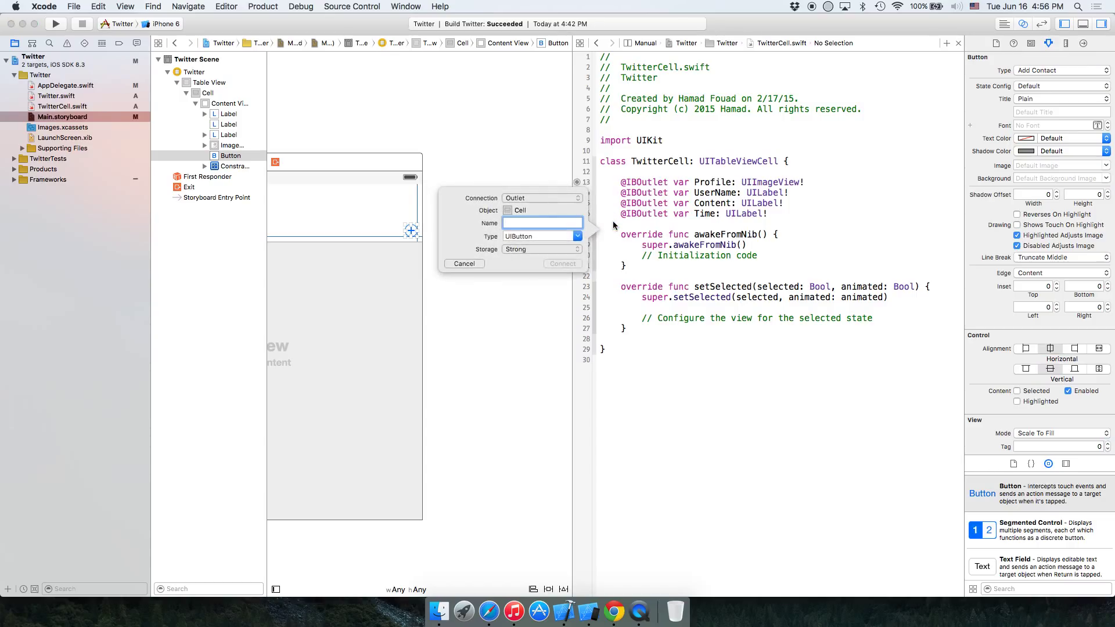
pyautogui.write('Butt')
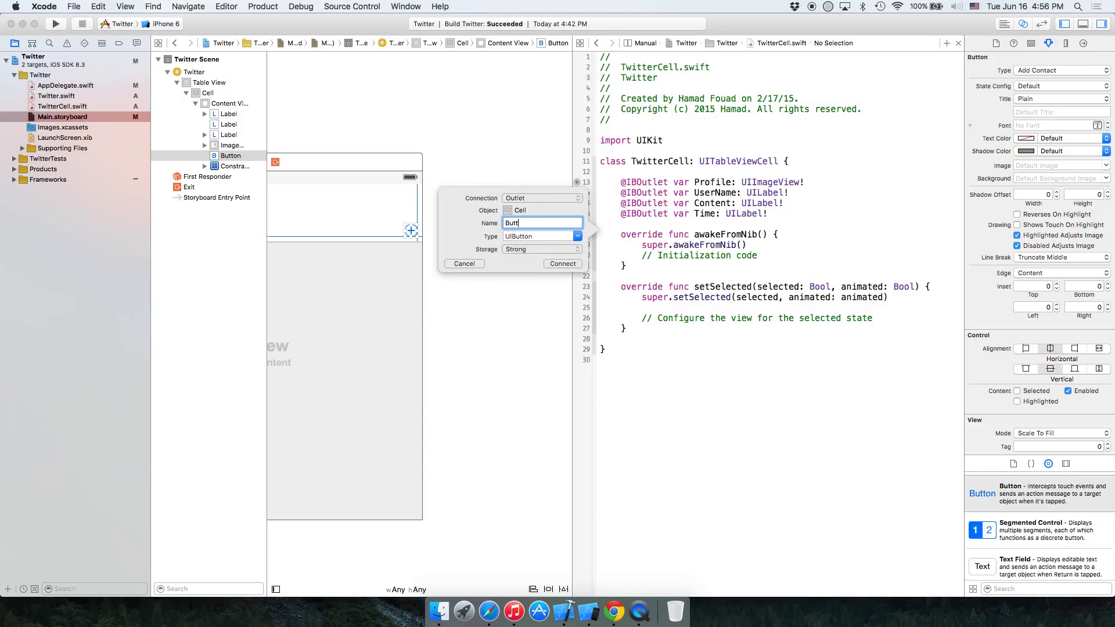
pyautogui.click(561, 263)
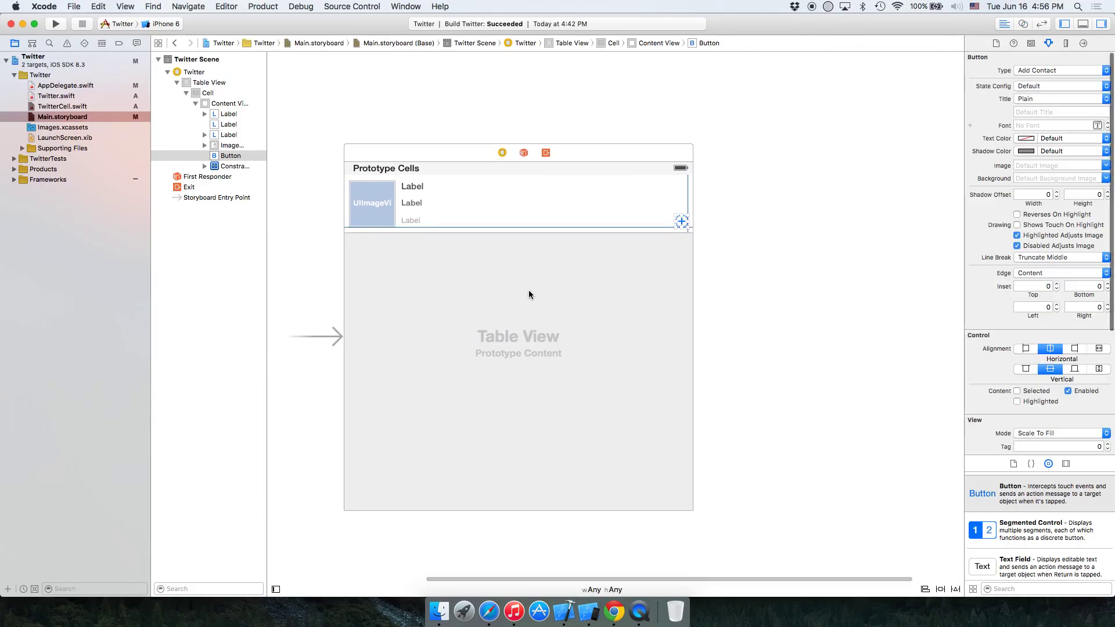
# Step: In Twitter.swift's cellForRowAtIndexPath, add a blank line below the cell.Content.text assignment
pyautogui.click(62, 106)
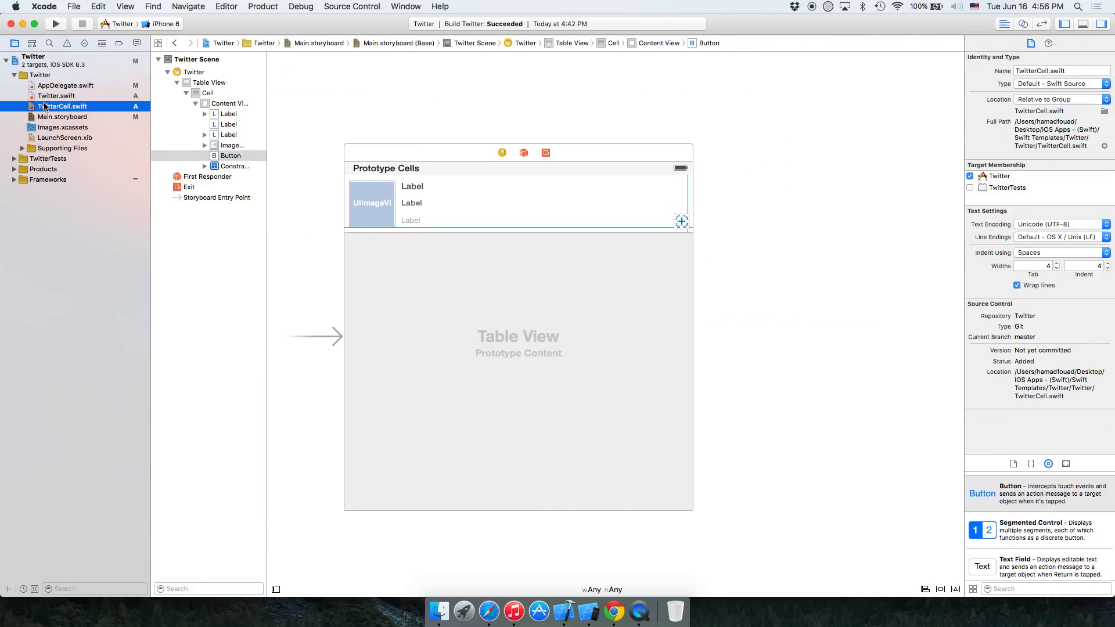
pyautogui.click(56, 96)
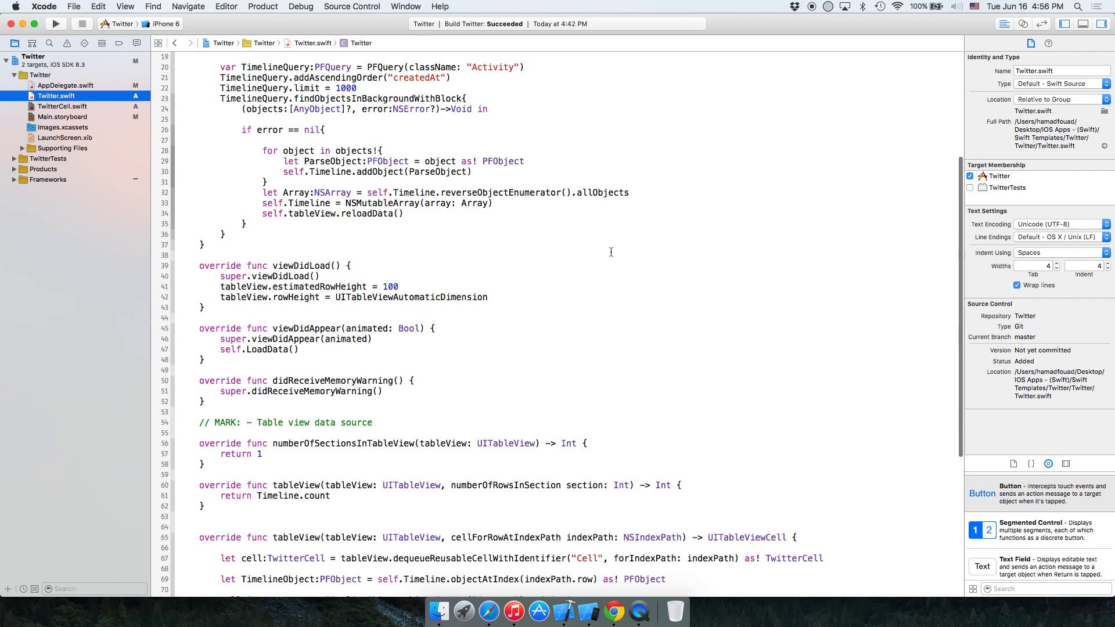
pyautogui.scroll(-3)
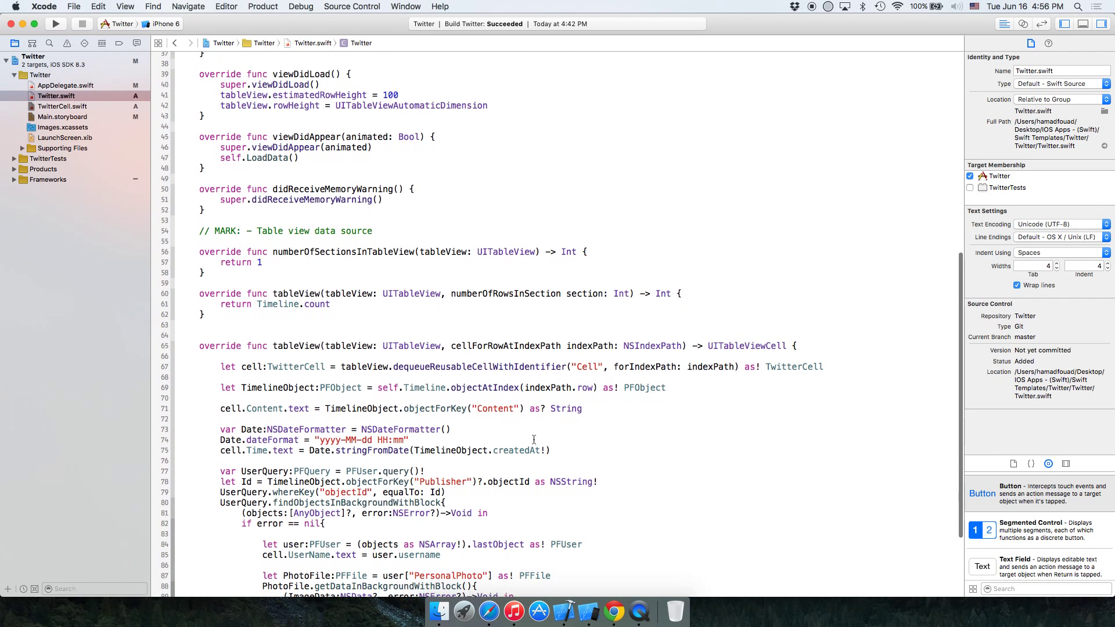
pyautogui.scroll(-3)
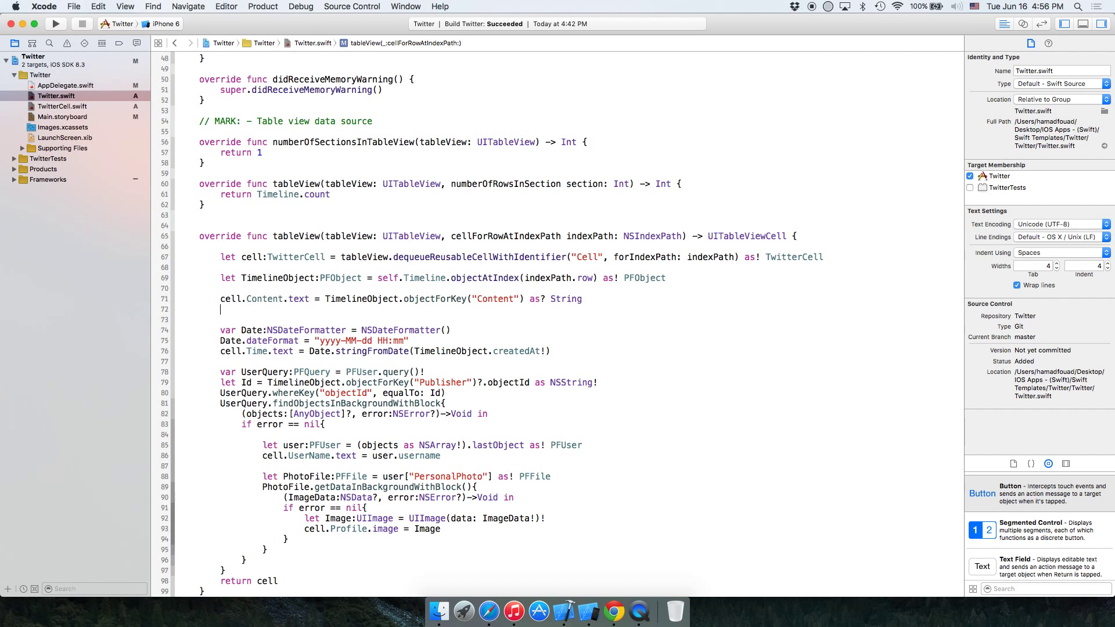
pyautogui.write('cell.description')
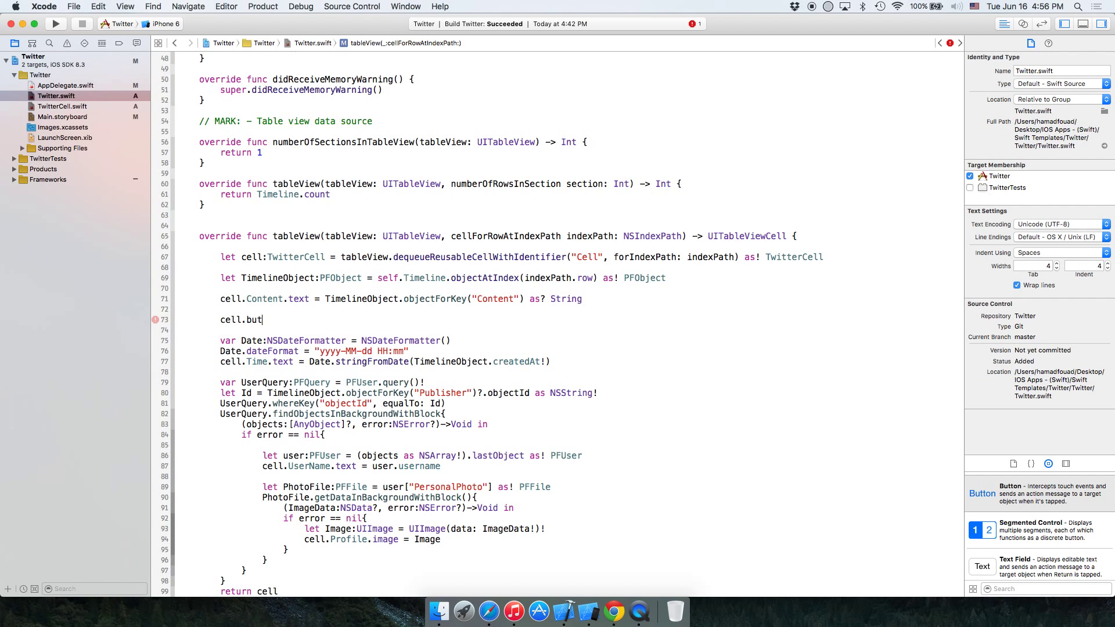
pyautogui.write('to')
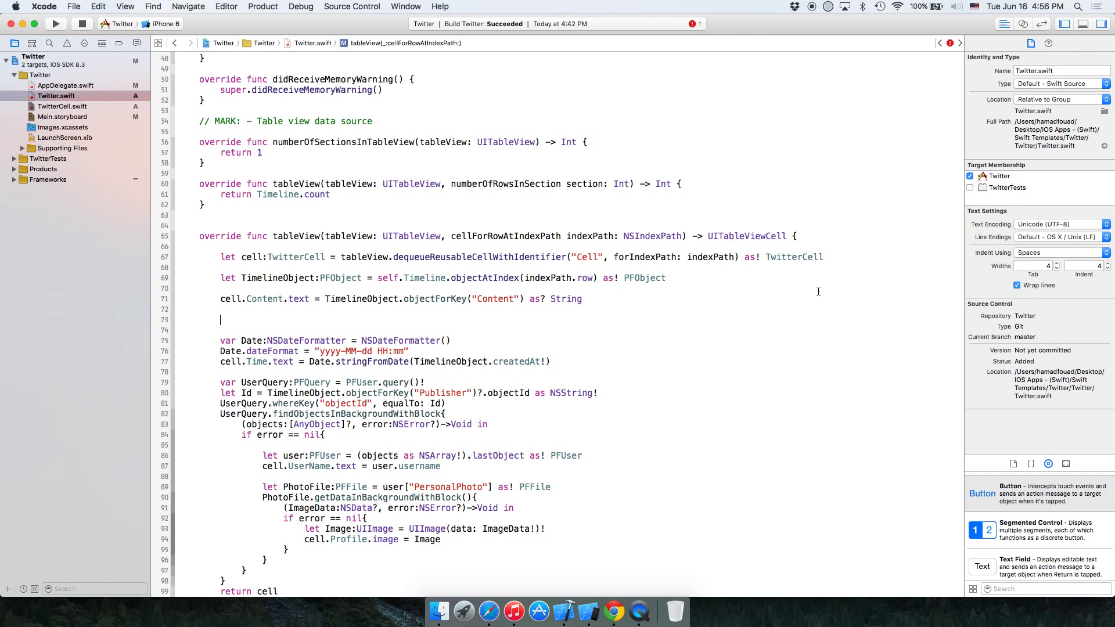
# Step: Check the outlet names in TwitterCell.swift, then return to Twitter.swift
pyautogui.click(62, 106)
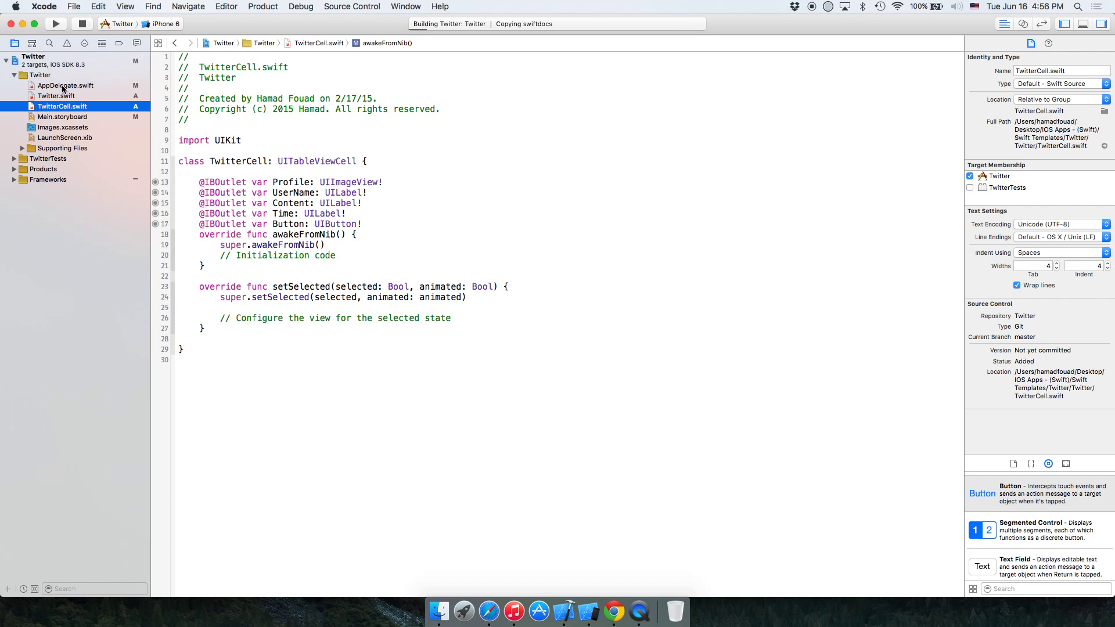
pyautogui.click(56, 95)
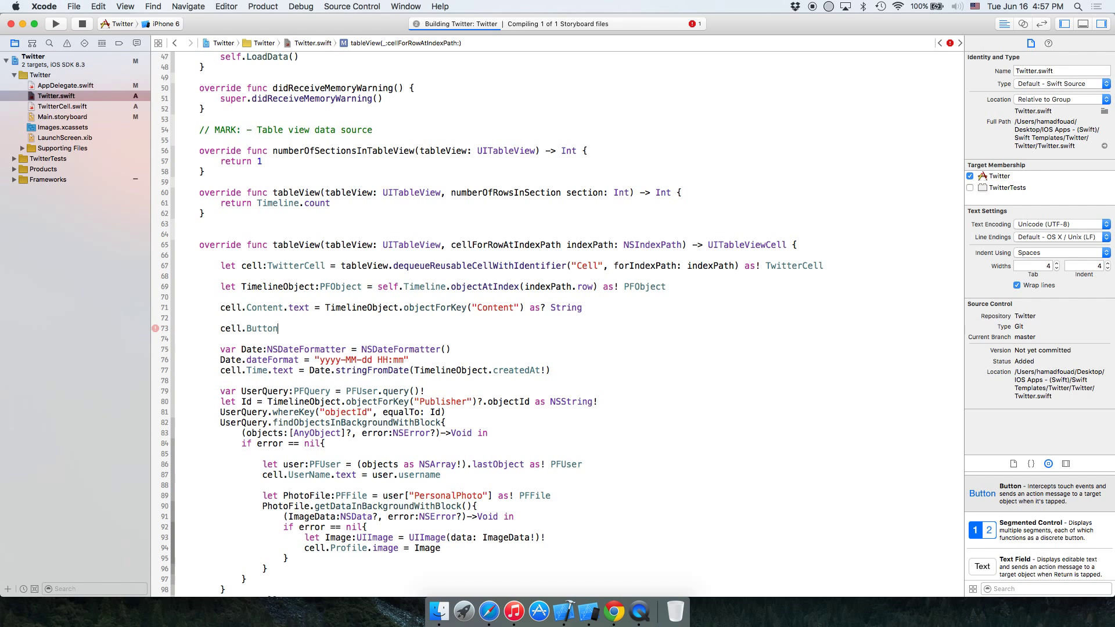
# Step: Add cell.Button.tag = indexPath and an addTarget calling "Print" on UIControlEvents.TouchUpInside
pyautogui.write('.tag =')
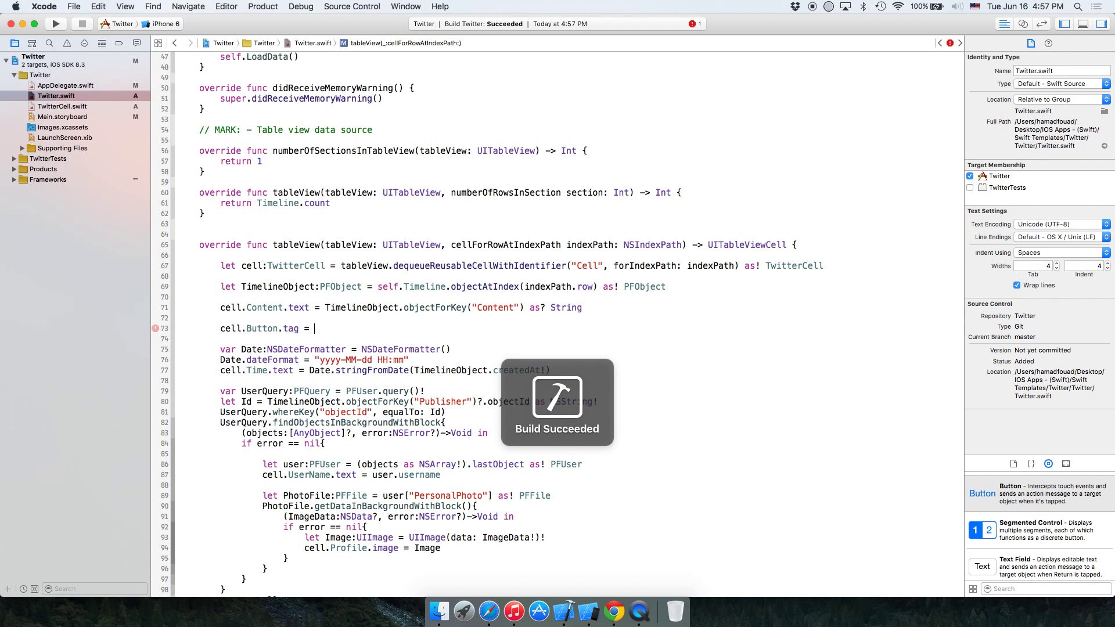
pyautogui.write('init')
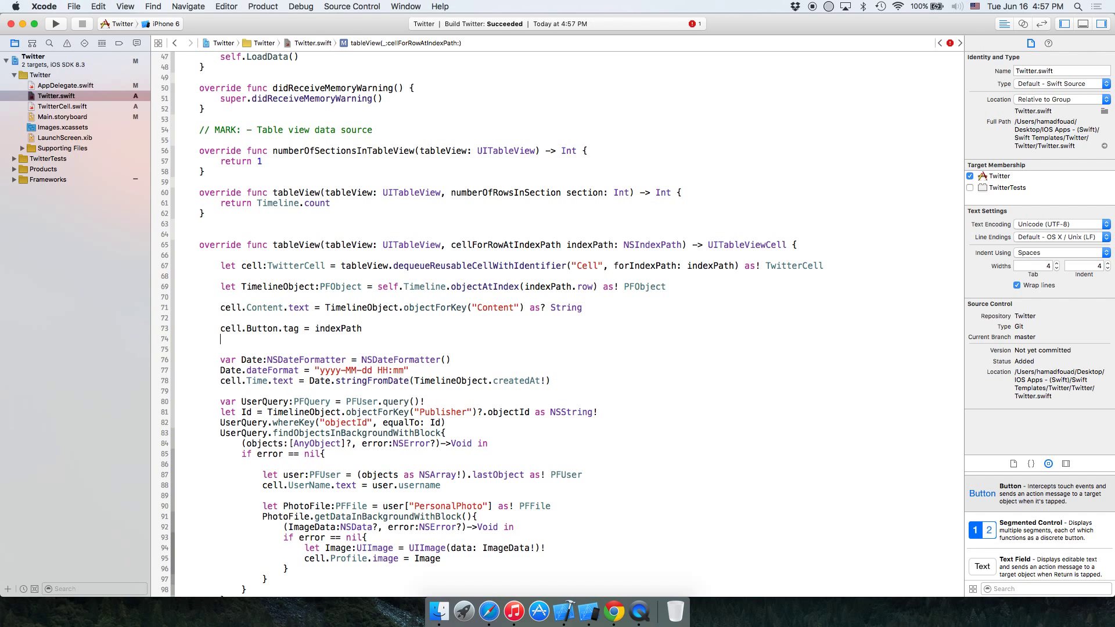
pyautogui.write('cell.')
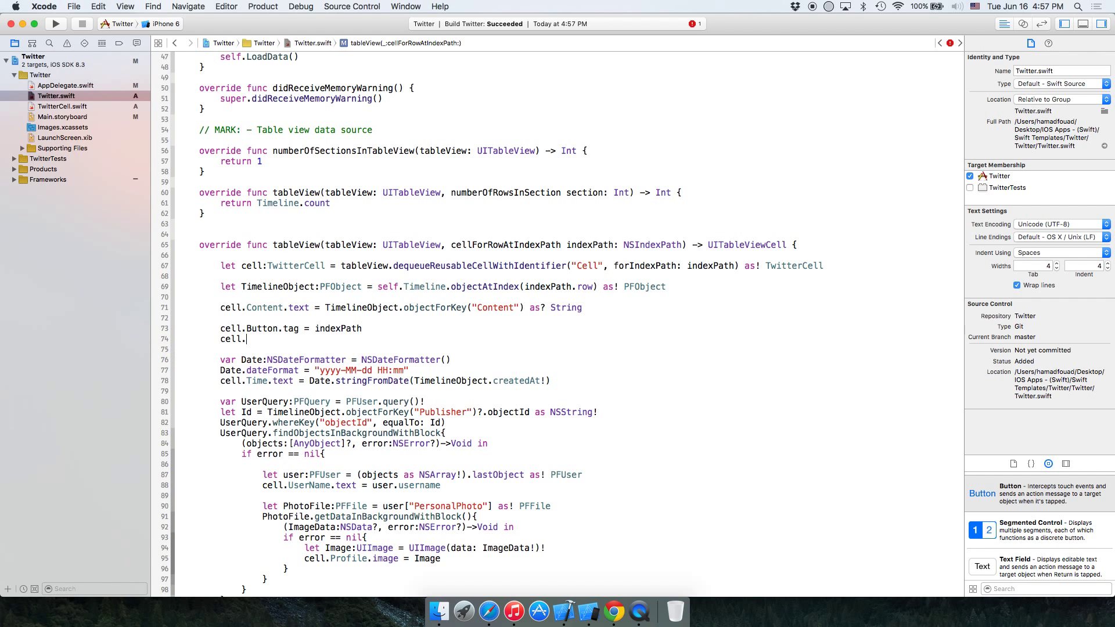
pyautogui.write('Button.a')
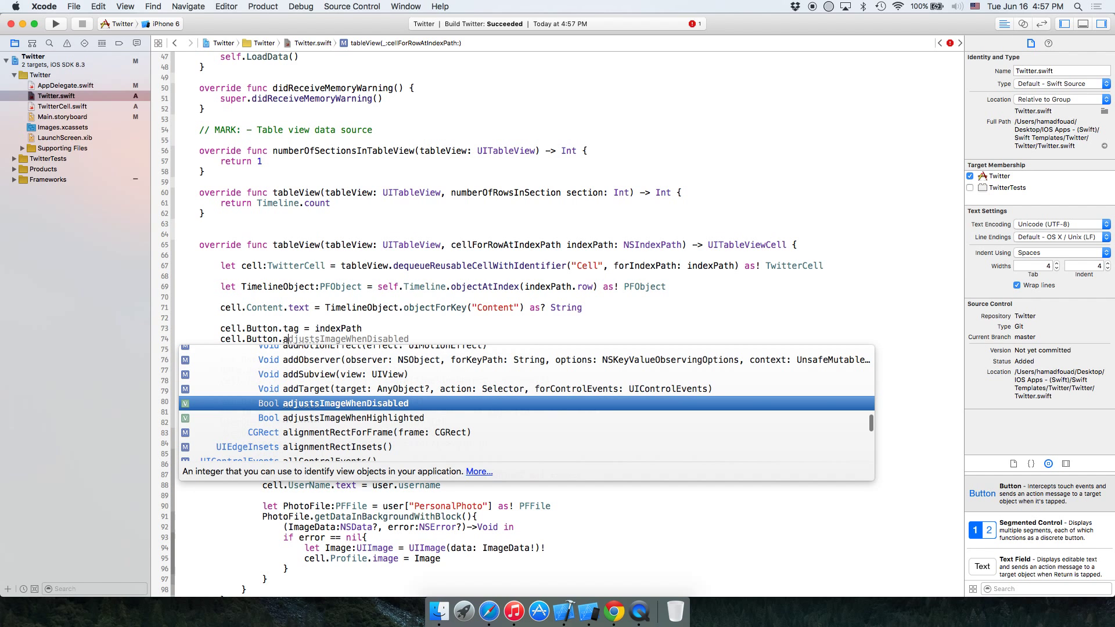
pyautogui.write('ddConstraint')
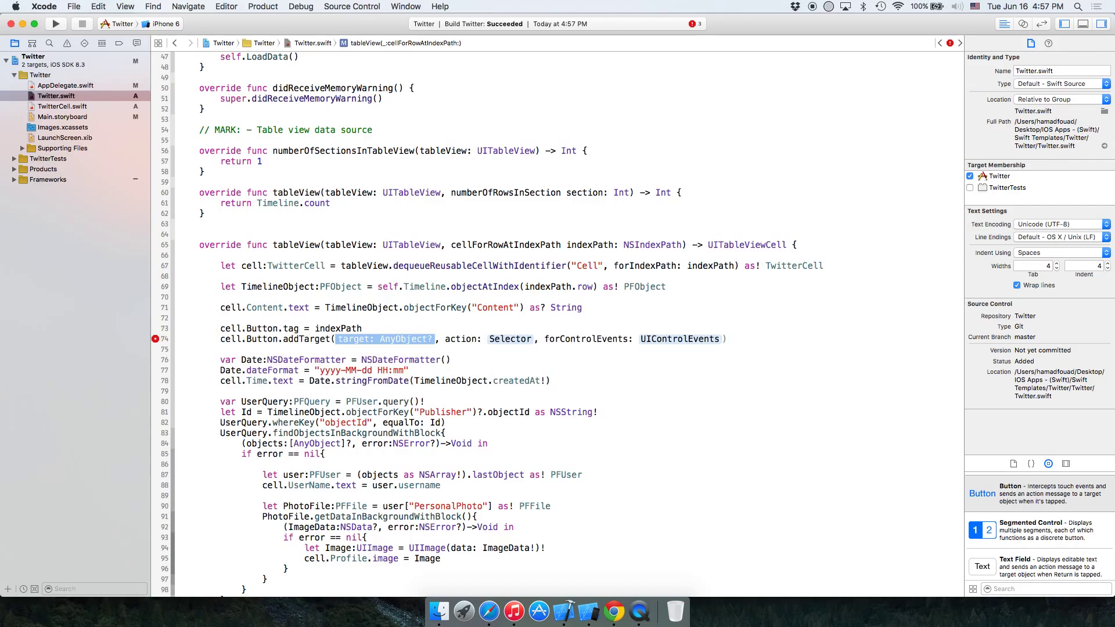
pyautogui.write('self')
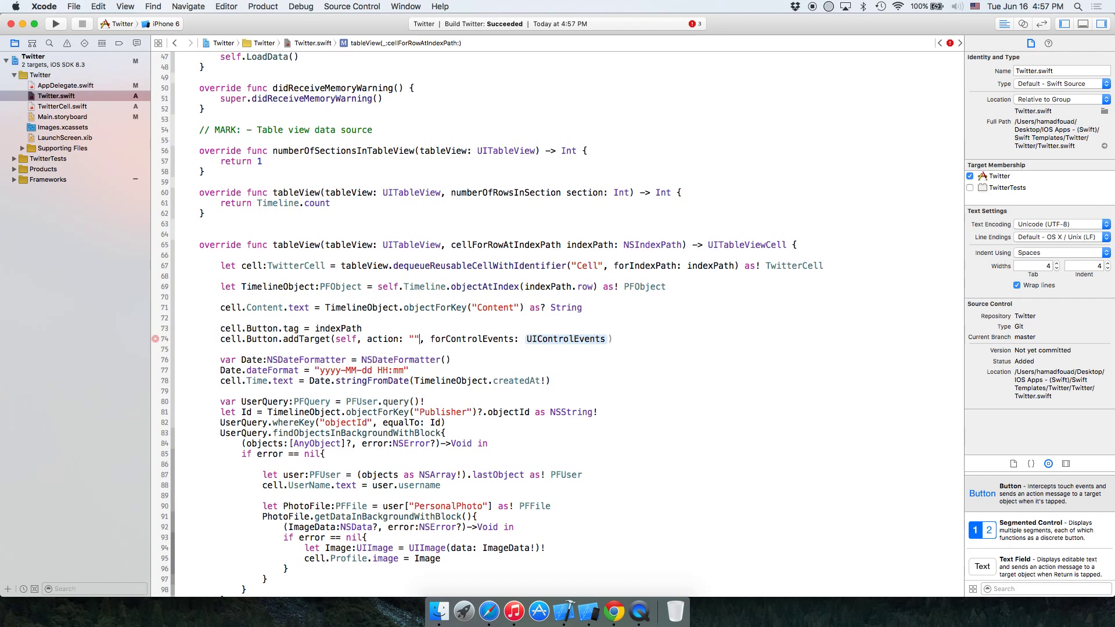
pyautogui.write('Pr')
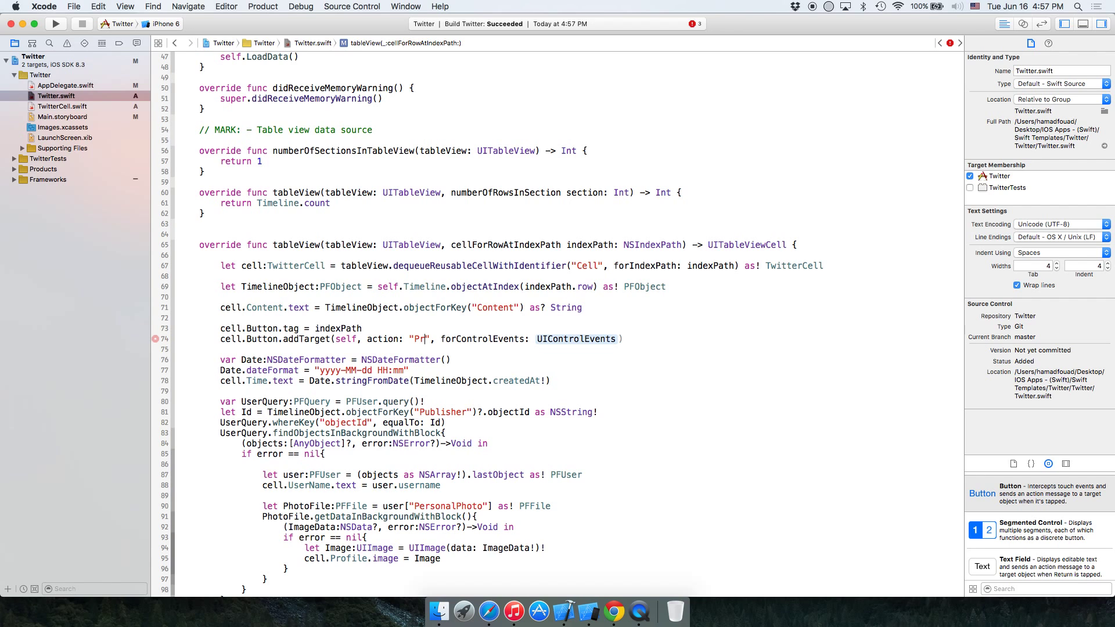
pyautogui.write('int')
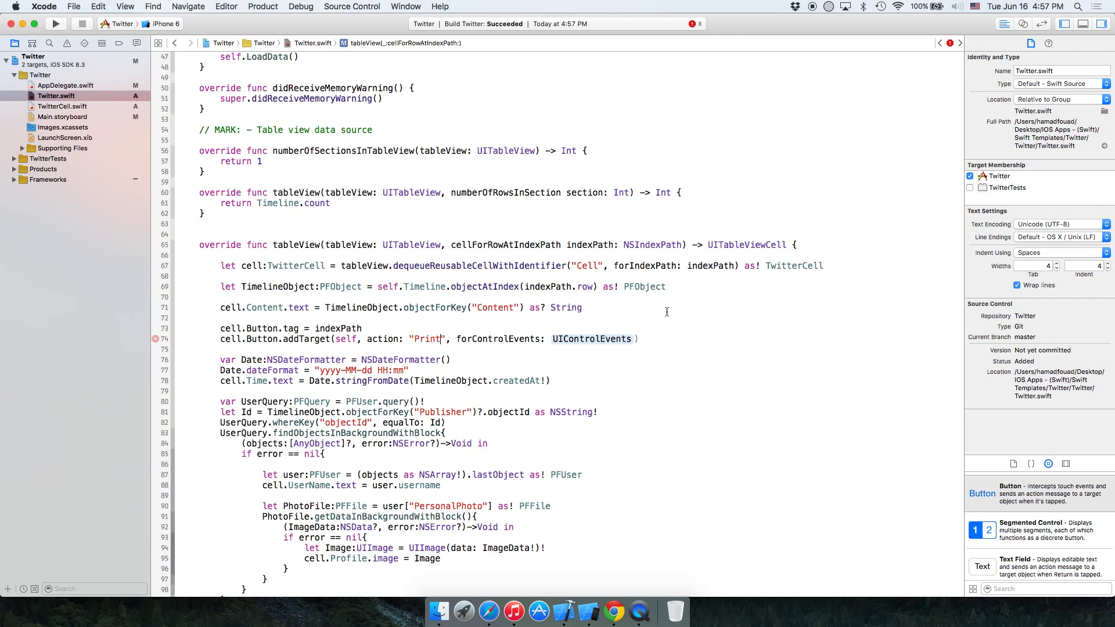
pyautogui.write('u')
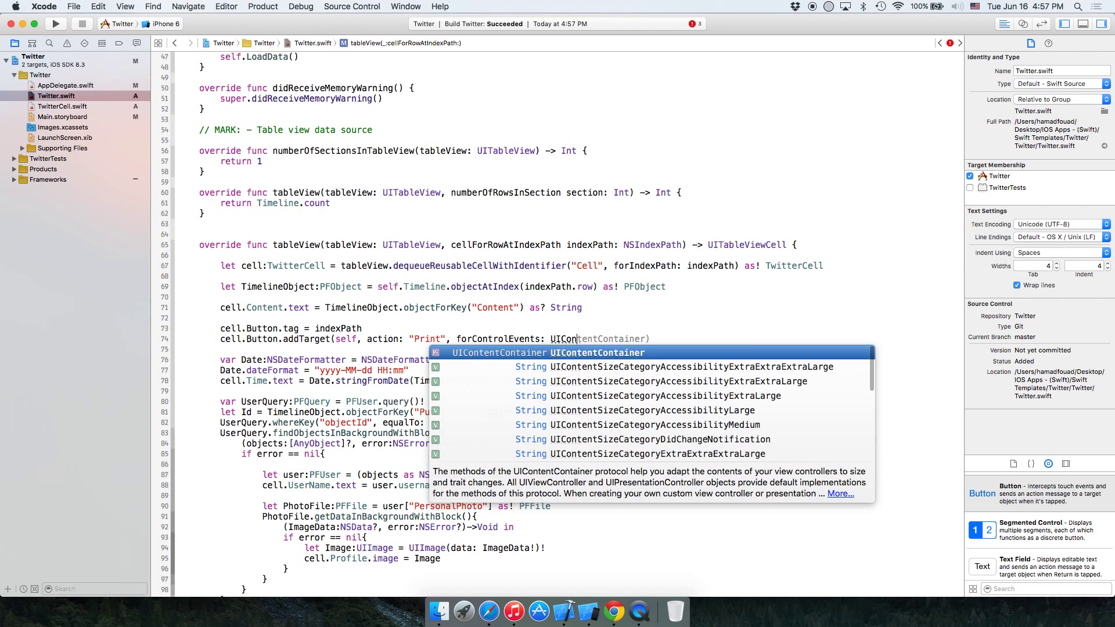
pyautogui.write('UIControlEvents.TouchUpInside')
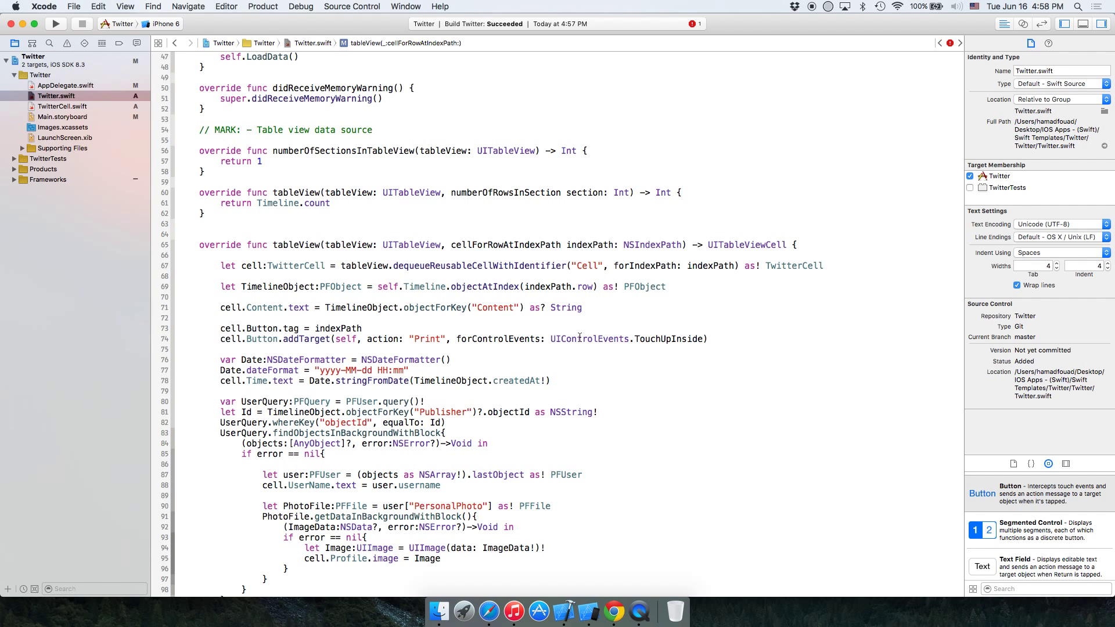
# Step: Declare a private Print() function below the cell-for-row code
pyautogui.scroll(-3)
pyautogui.write('fi')
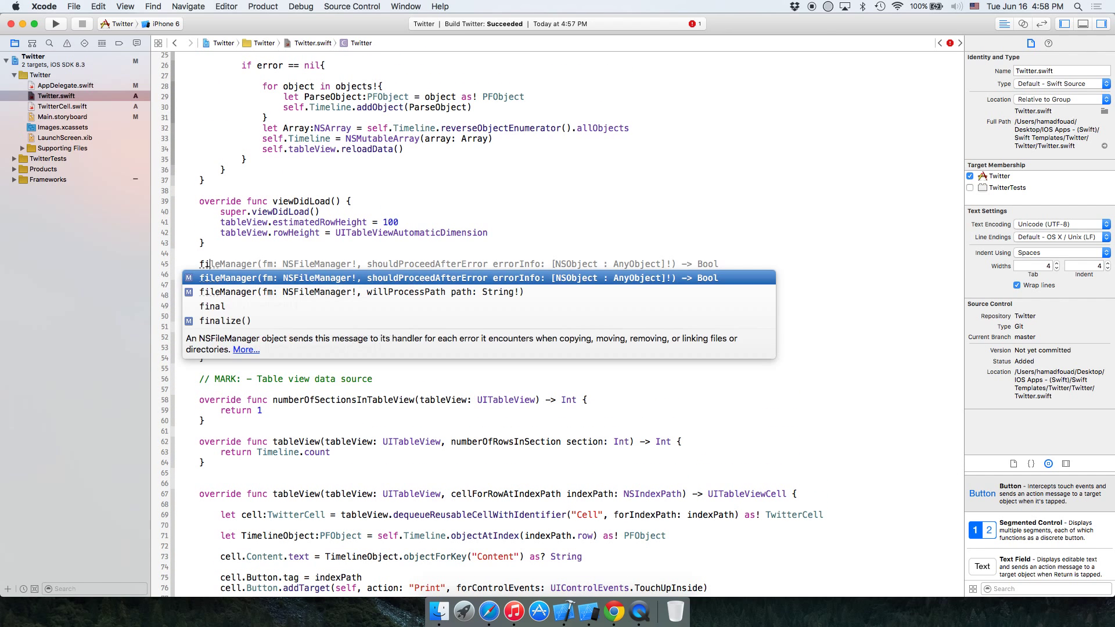
pyautogui.press('Escape')
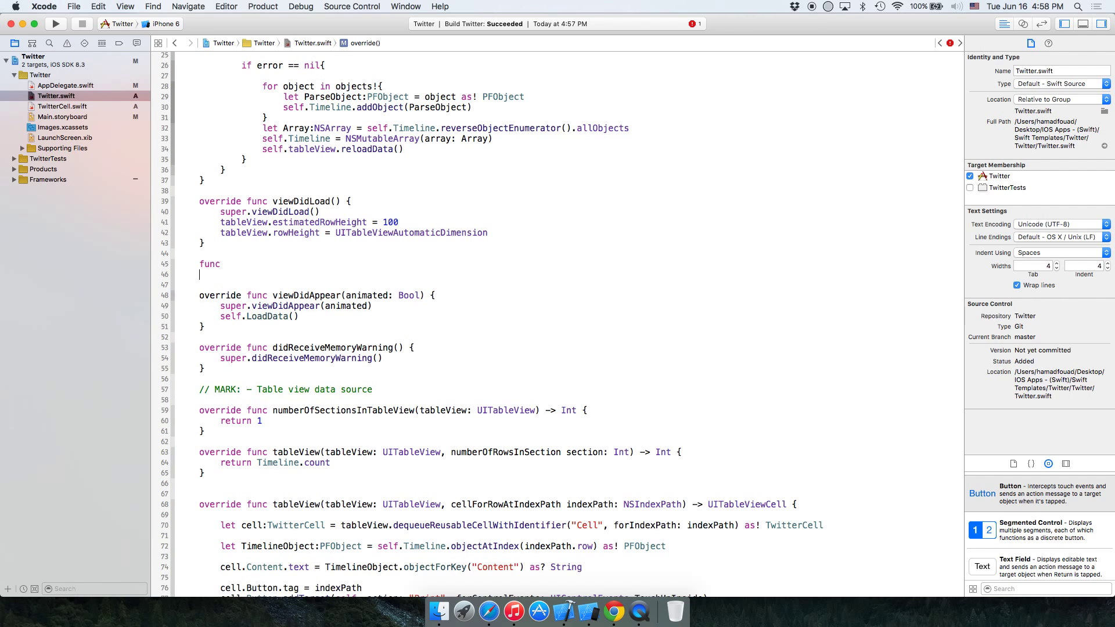
pyautogui.write('private')
pyautogui.click(404, 264)
pyautogui.write(' Print')
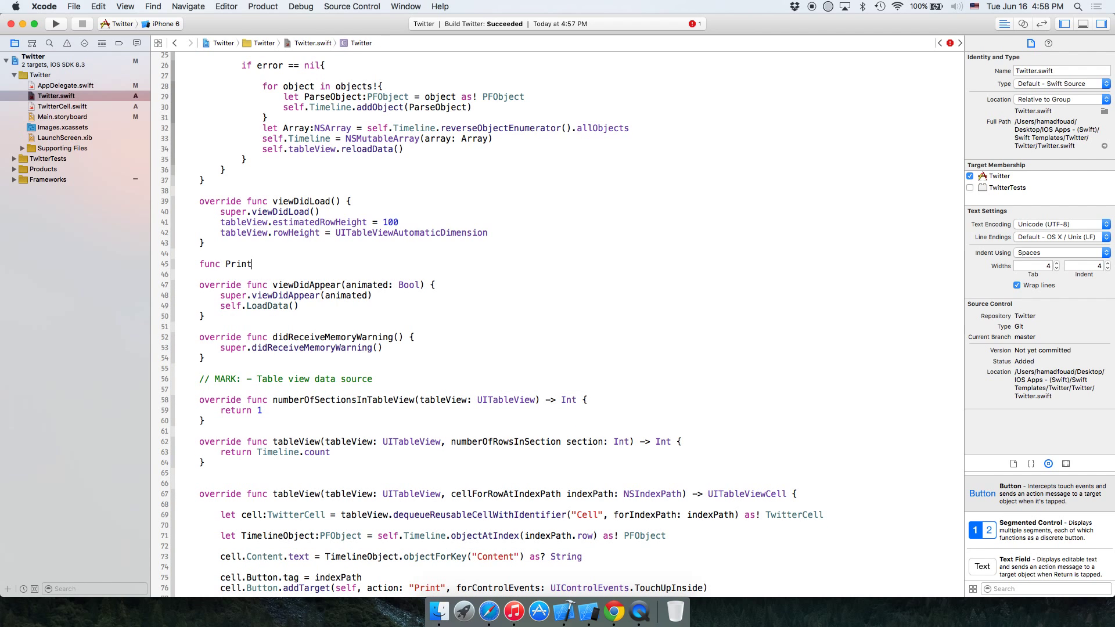
pyautogui.write('(){')
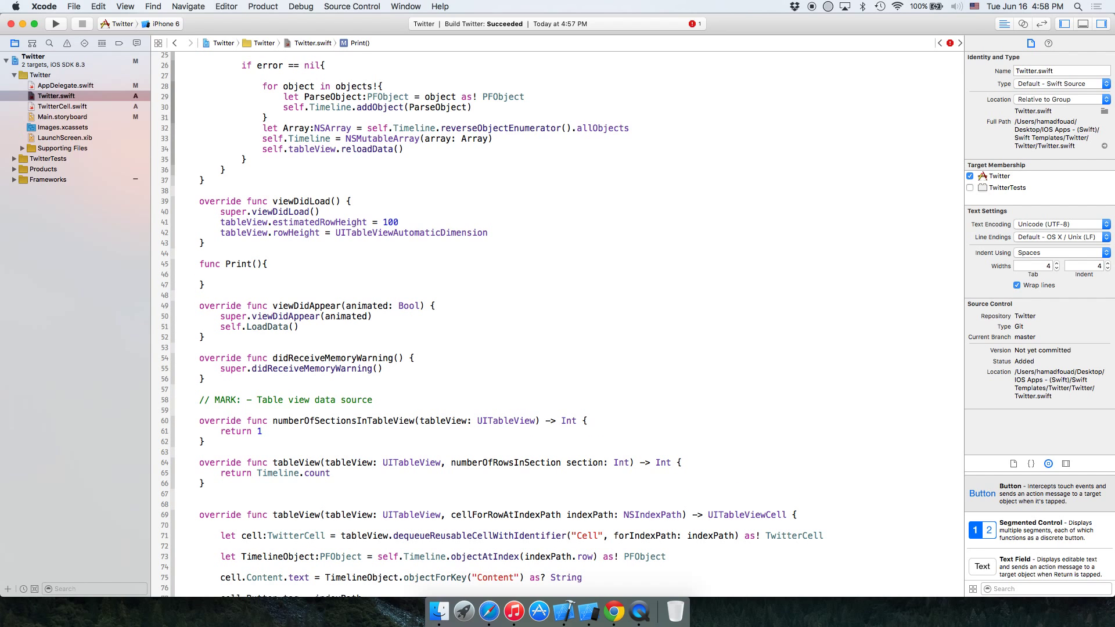
# Step: Inside Print, add a println logging "Button Pressed"
pyautogui.click(240, 275)
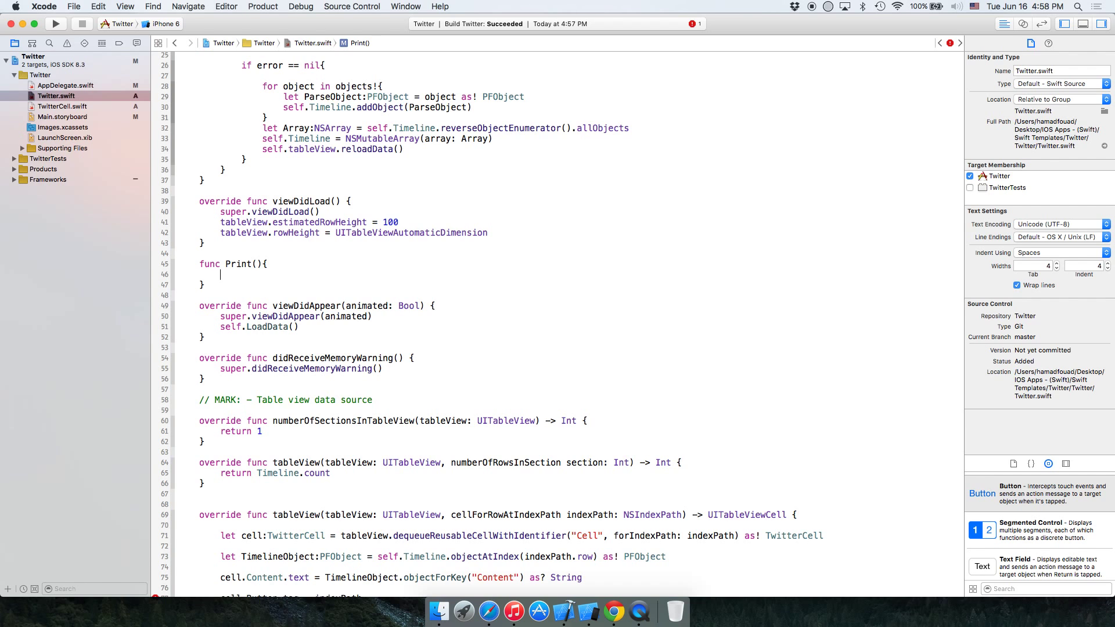
pyautogui.write('Print()')
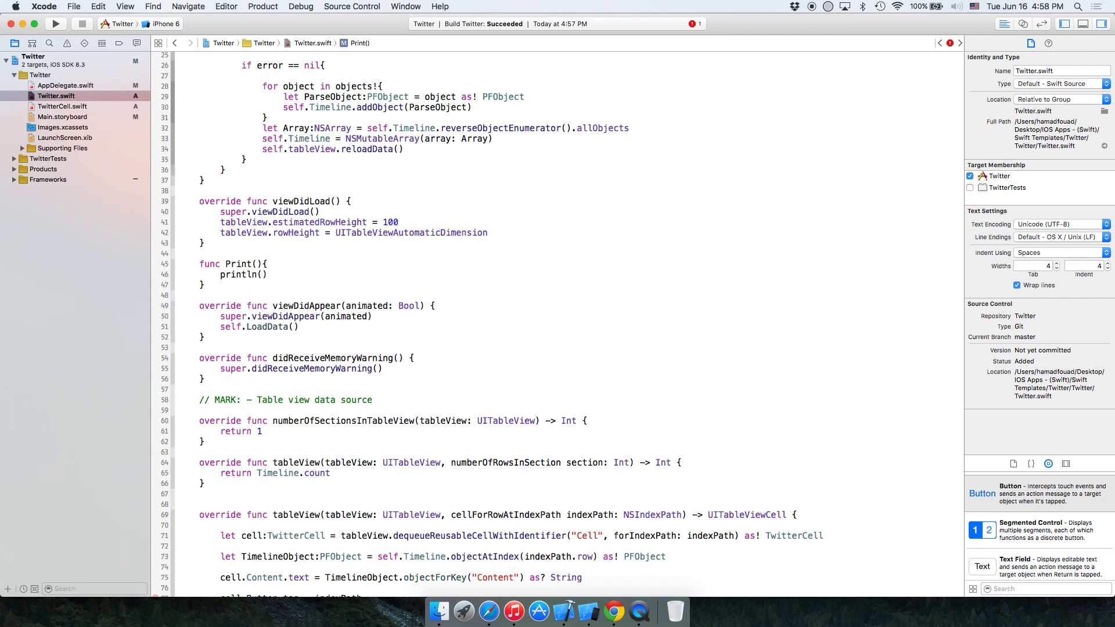
pyautogui.write('"')
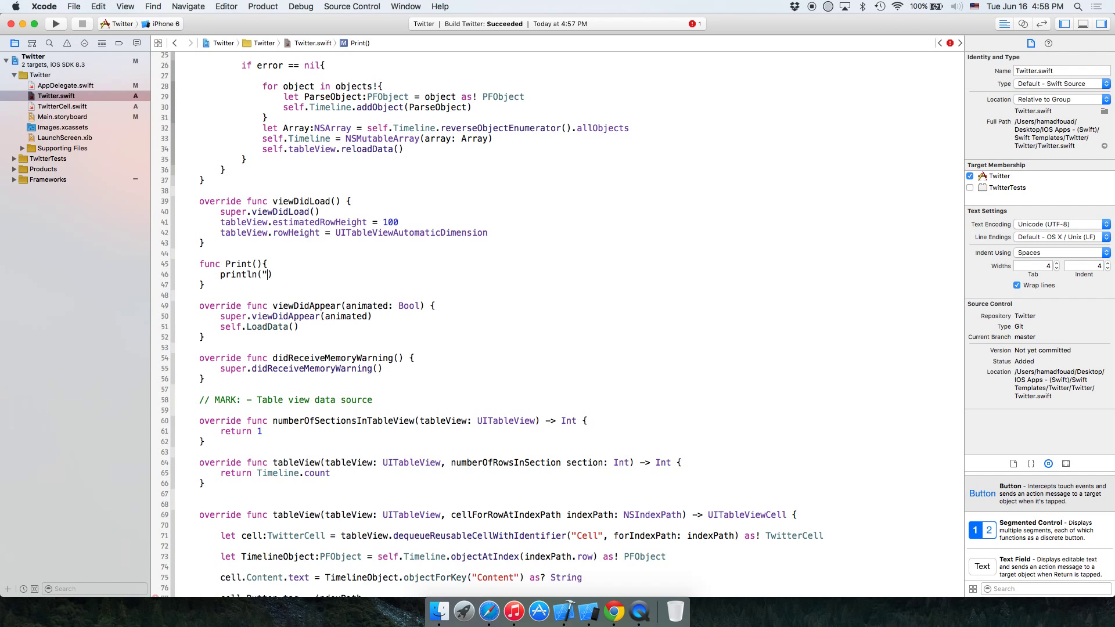
pyautogui.write('Butti')
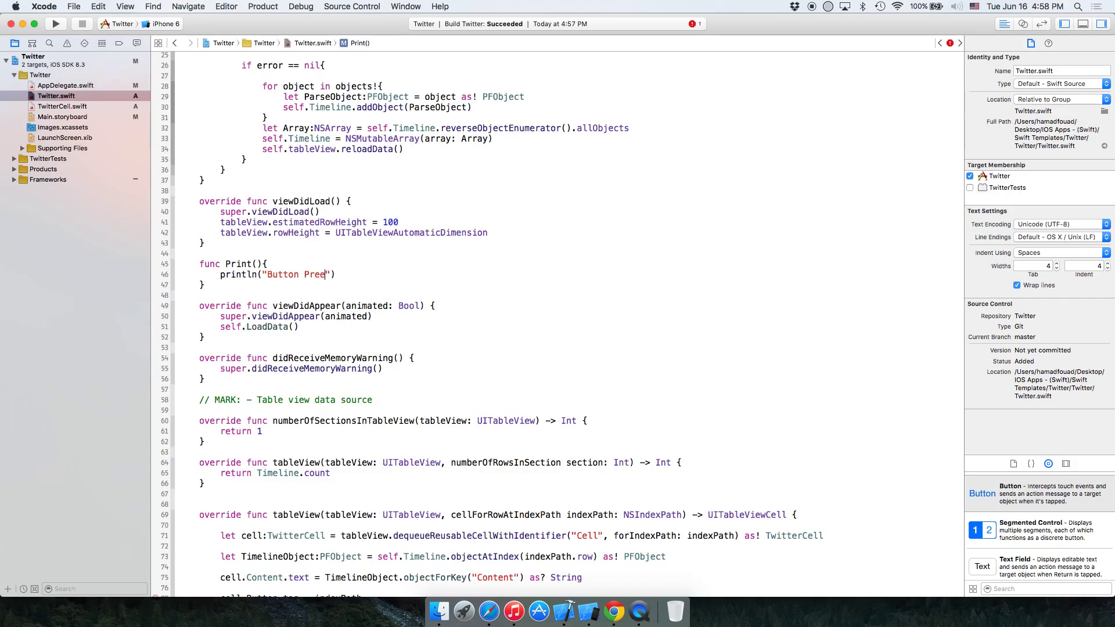
pyautogui.write('ss')
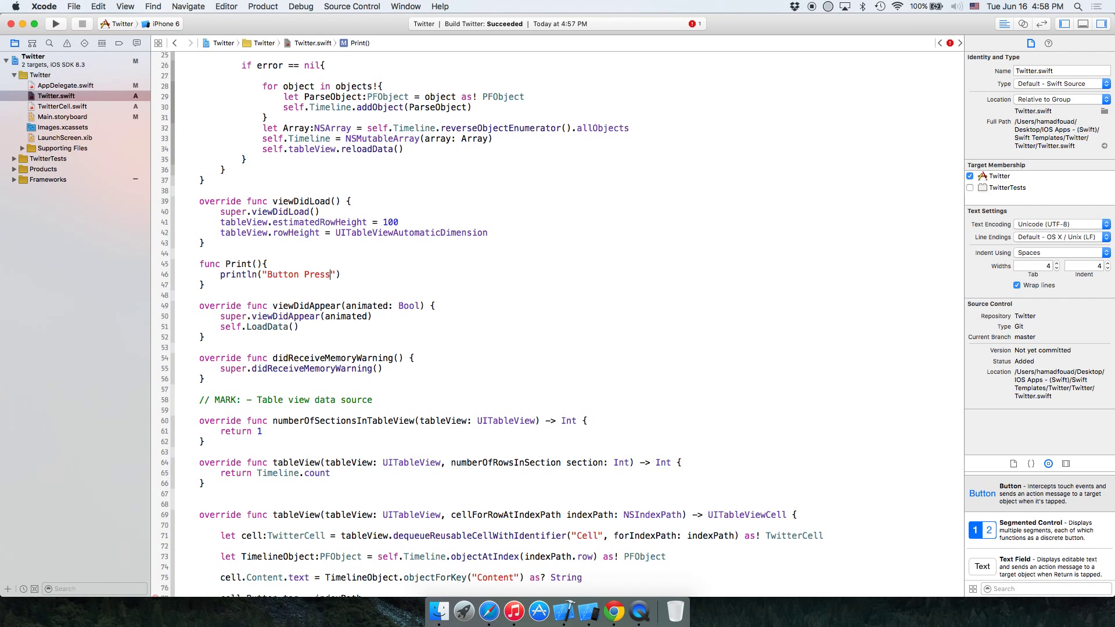
pyautogui.write('ed')
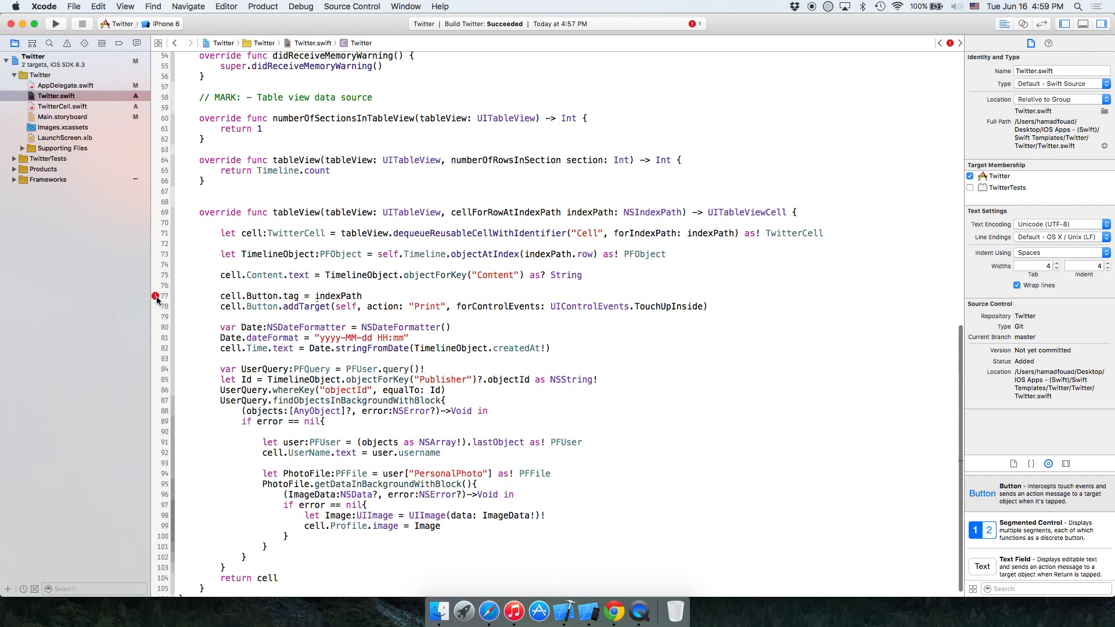
# Step: Change the button tag to indexPath.row and build the Twitter app
pyautogui.write('.')
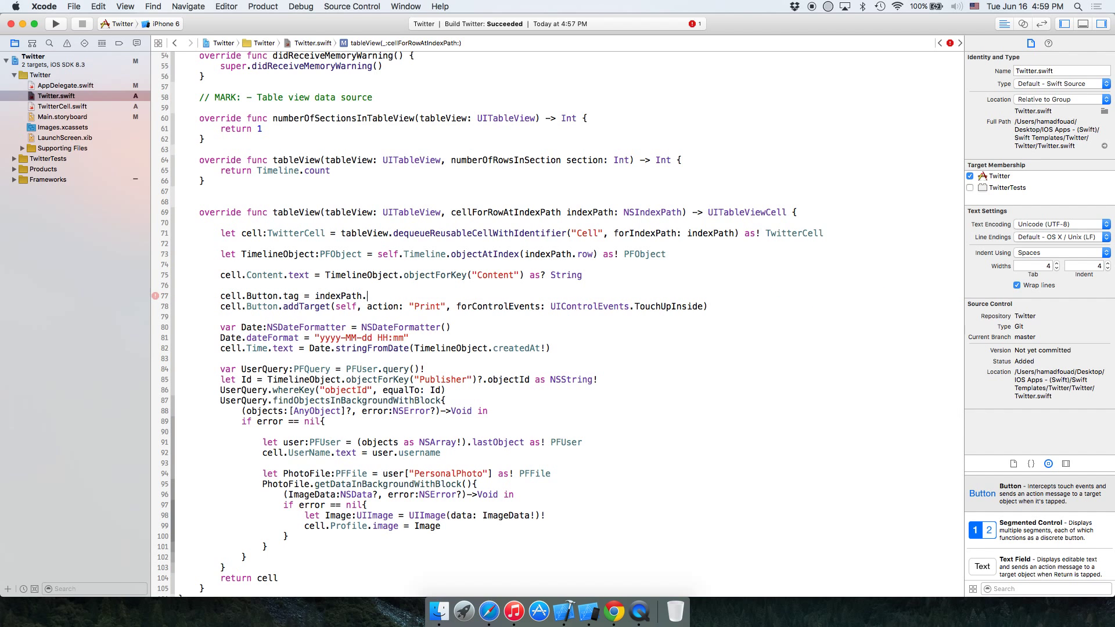
pyautogui.write('row')
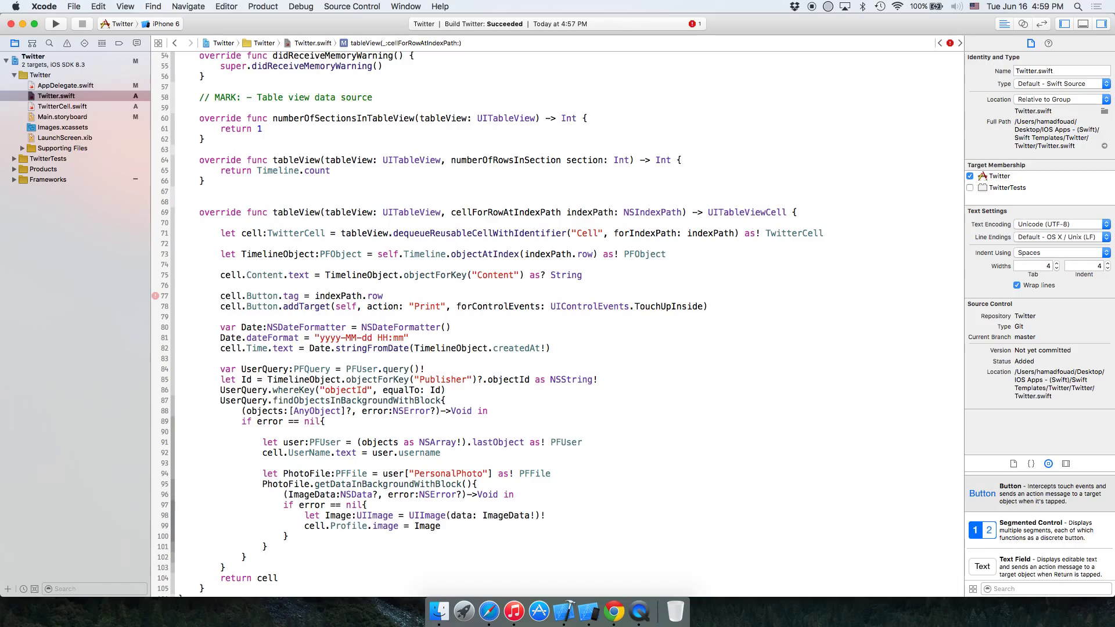
pyautogui.click(551, 348)
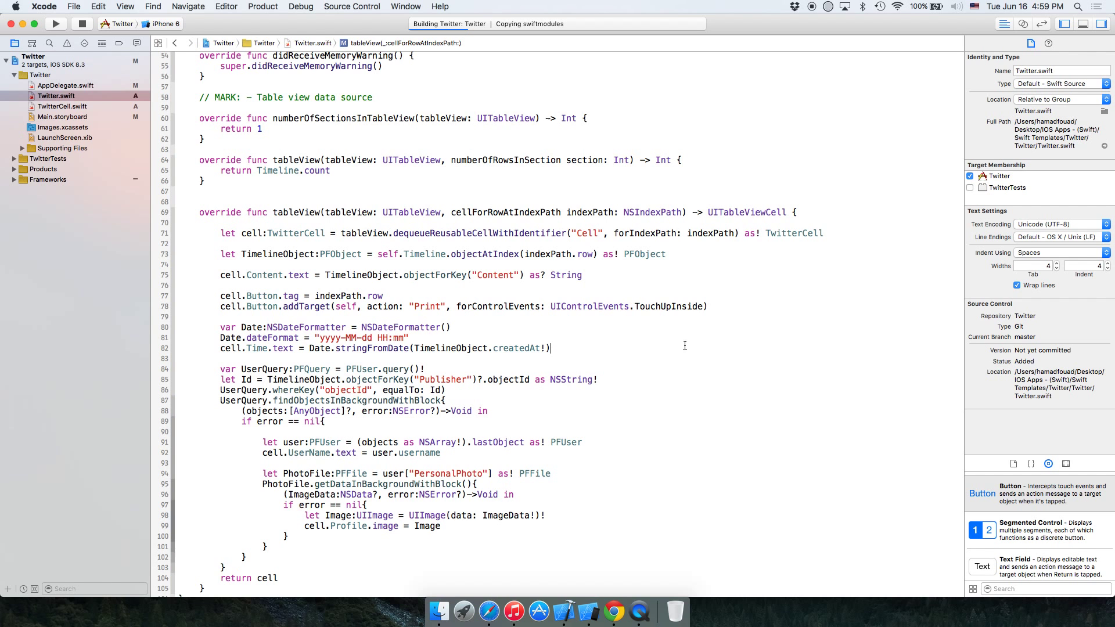
# Step: Tap the add buttons on the first and third posts in the simulator, logging "Button Pressed"
pyautogui.click(55, 23)
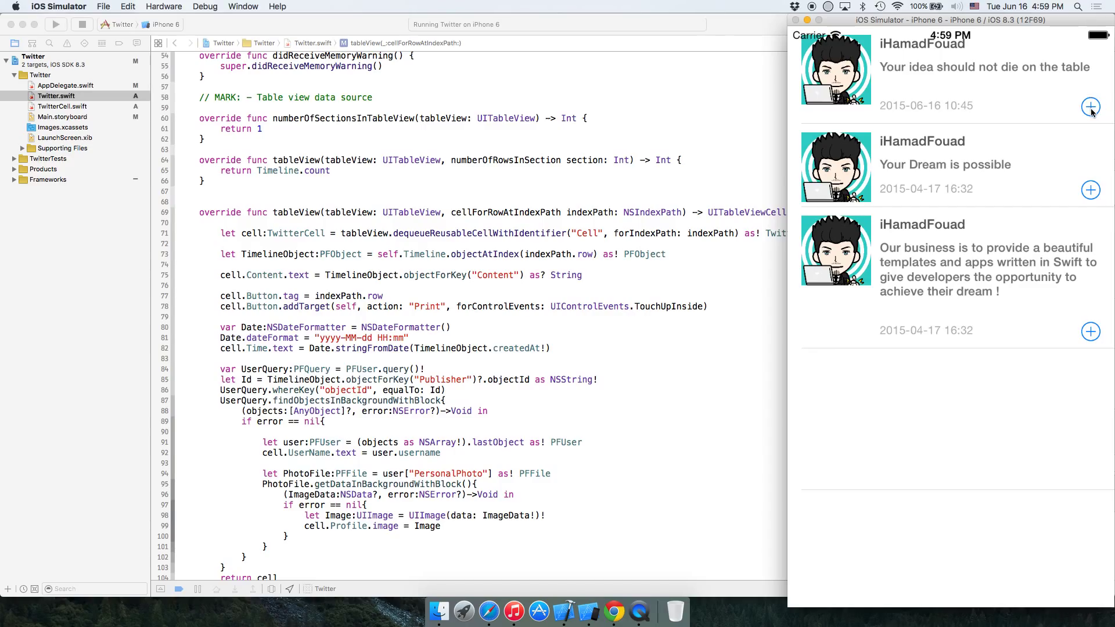
pyautogui.click(1090, 105)
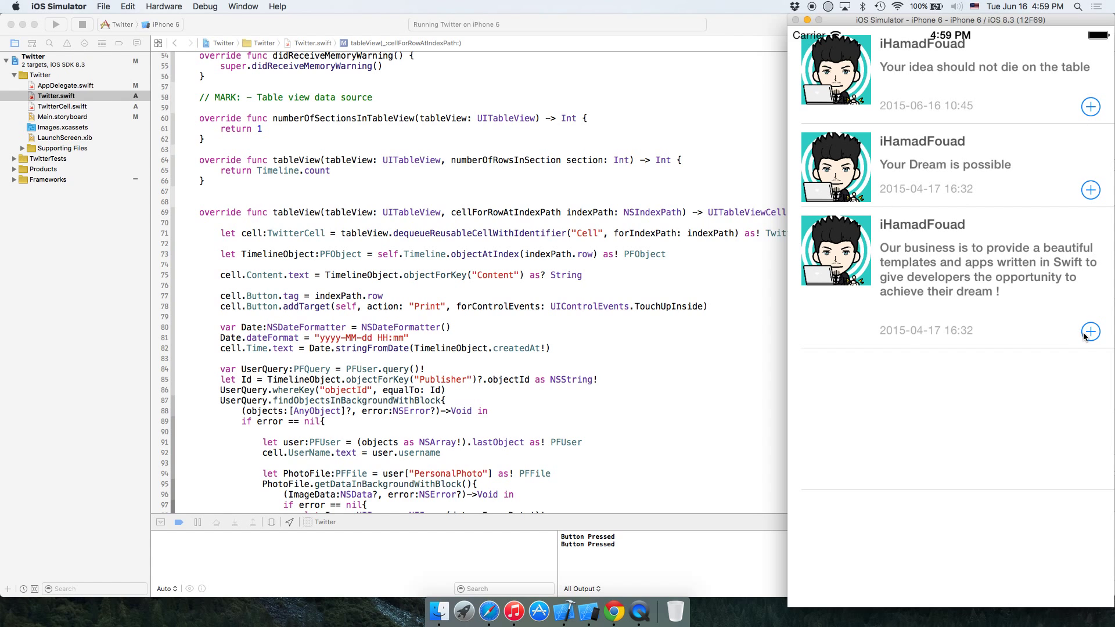
pyautogui.click(1089, 330)
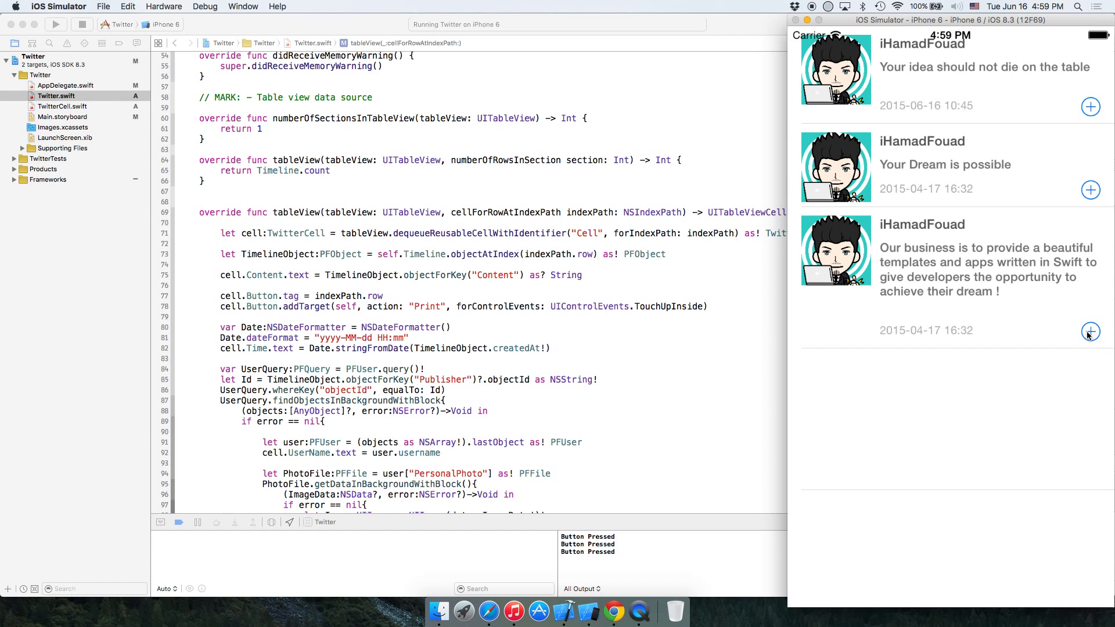
pyautogui.moveTo(1095, 274)
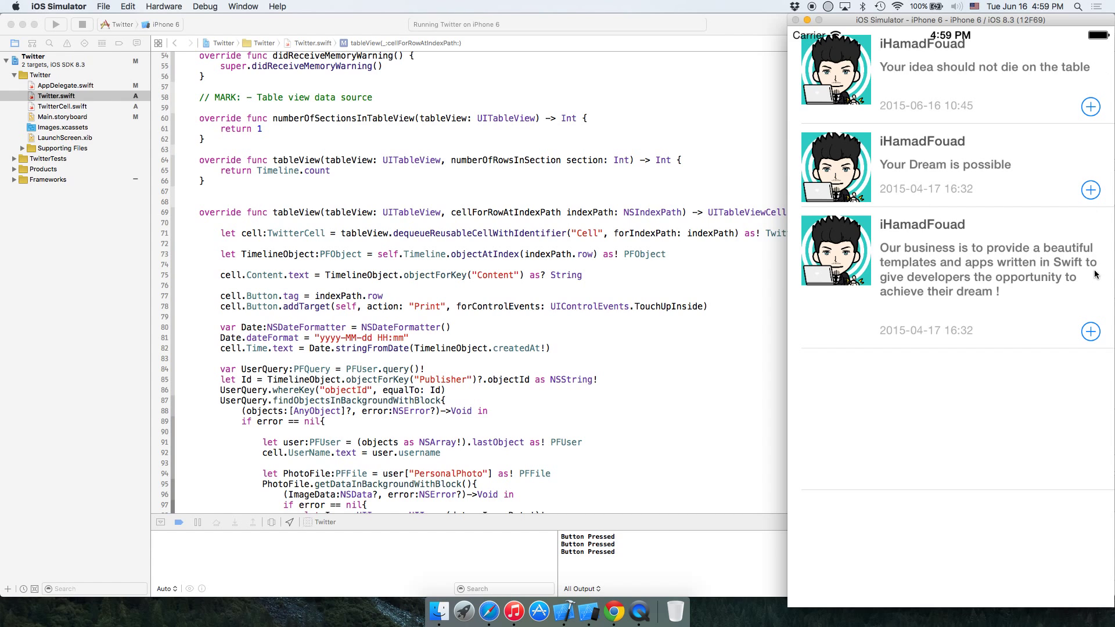
pyautogui.moveTo(1070, 140)
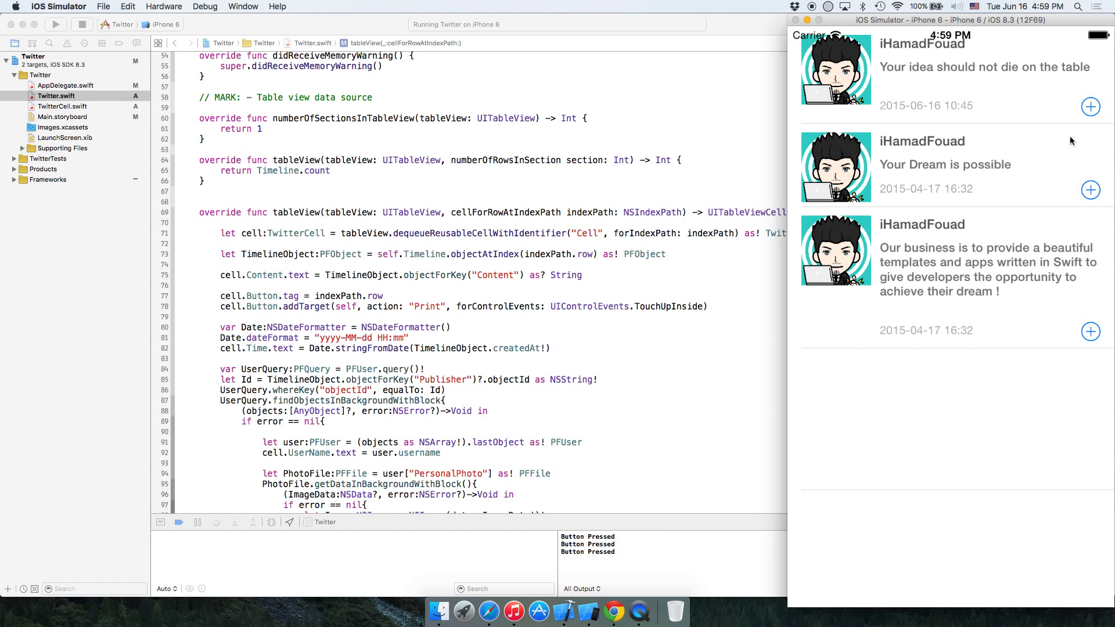
pyautogui.moveTo(1099, 60)
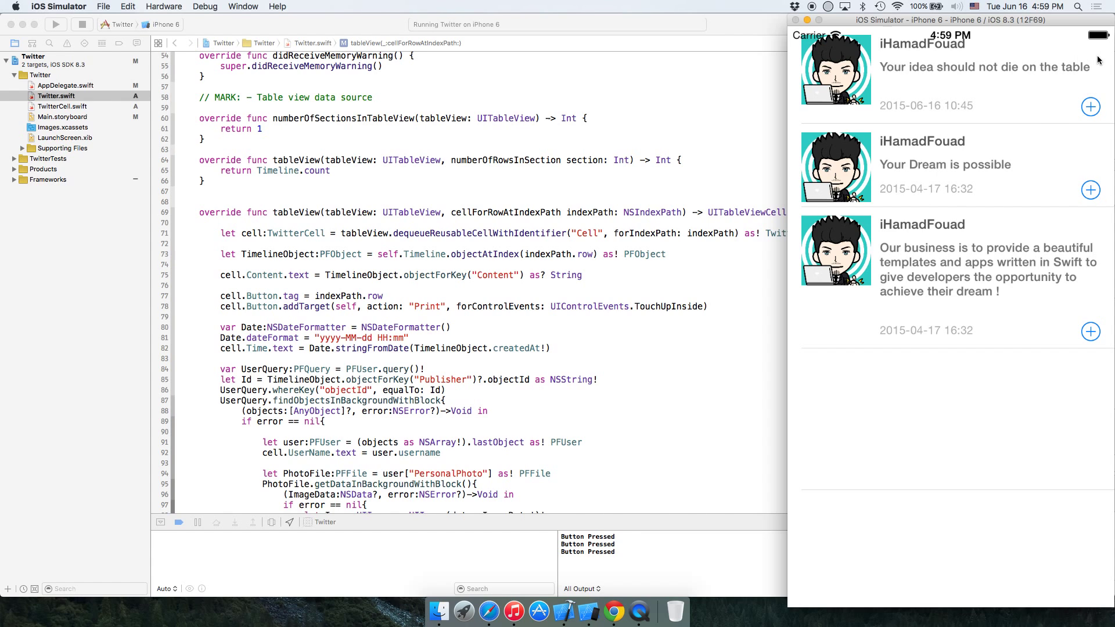
pyautogui.moveTo(1063, 194)
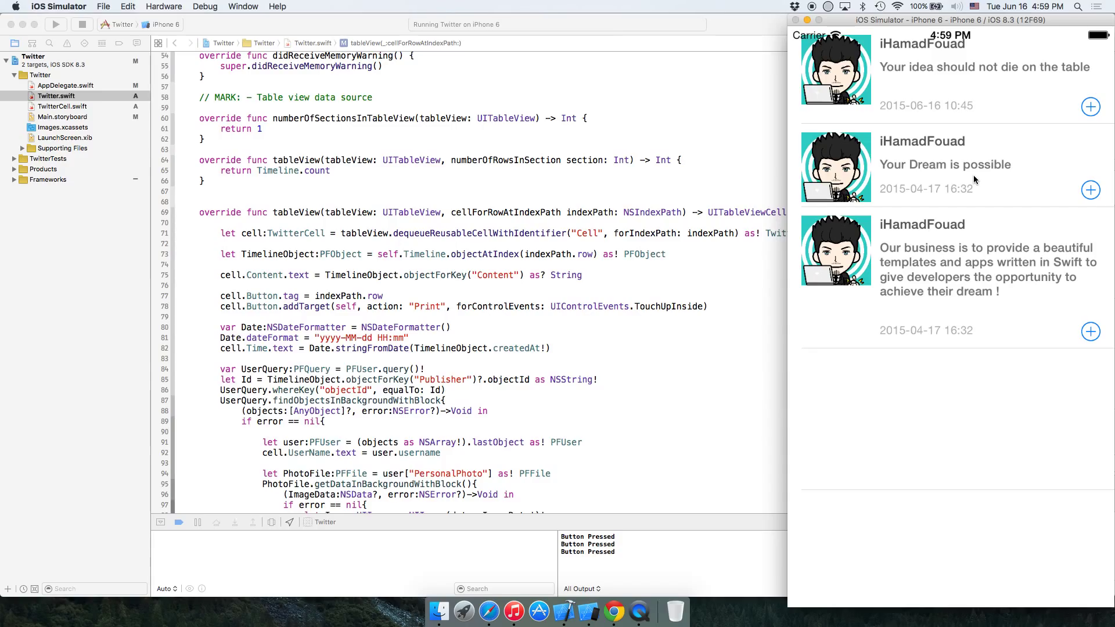
pyautogui.moveTo(987, 180)
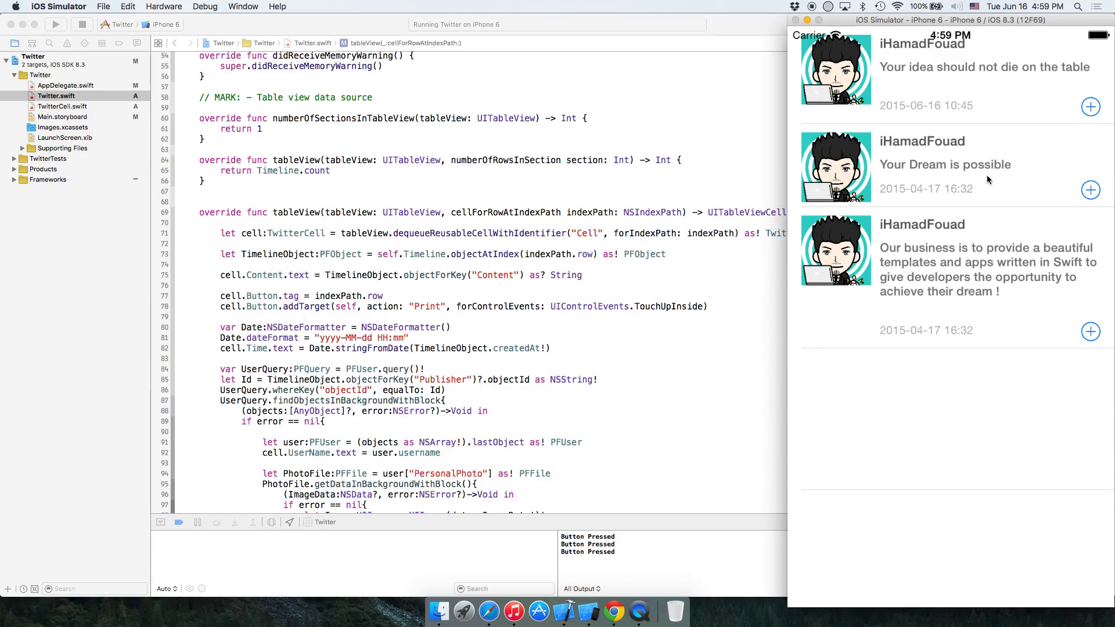
pyautogui.moveTo(979, 181)
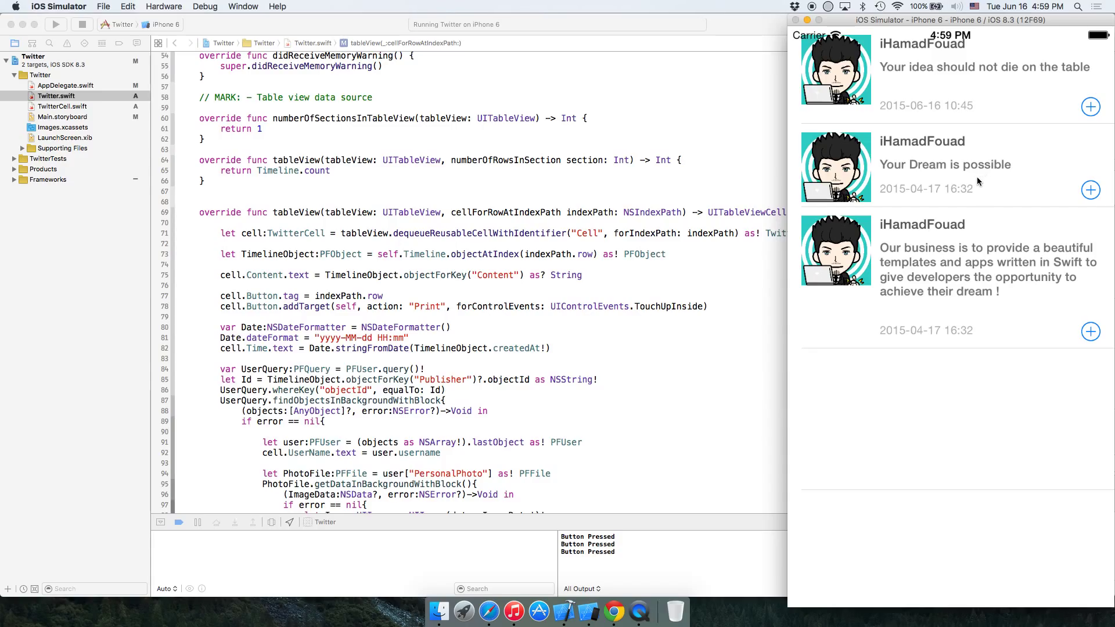
pyautogui.moveTo(977, 184)
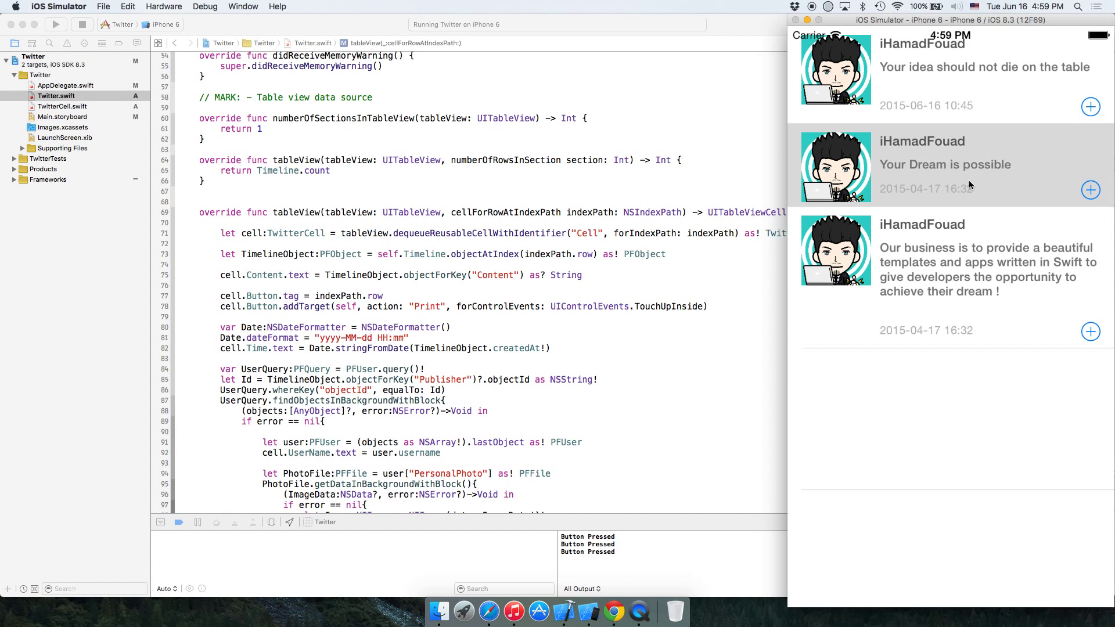
pyautogui.moveTo(1068, 191)
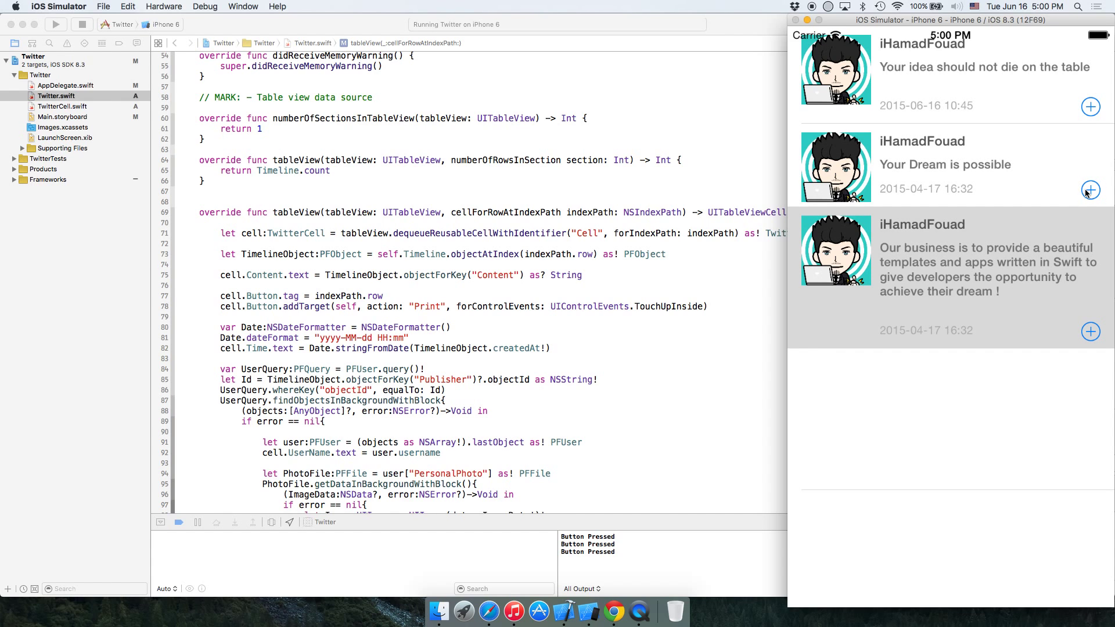
pyautogui.moveTo(980, 171)
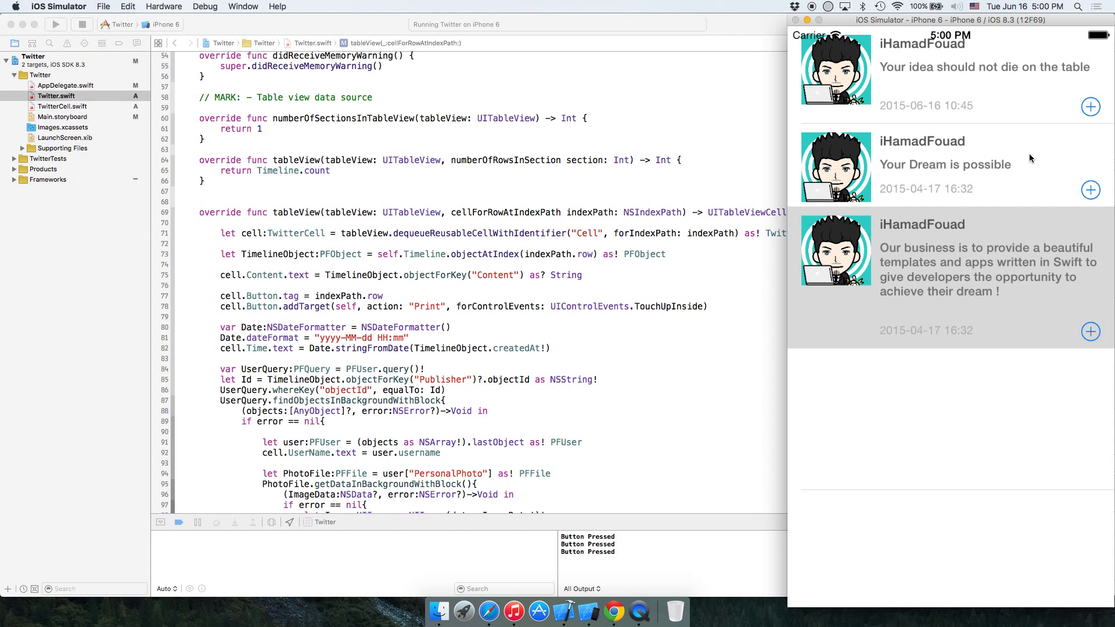
pyautogui.moveTo(1088, 197)
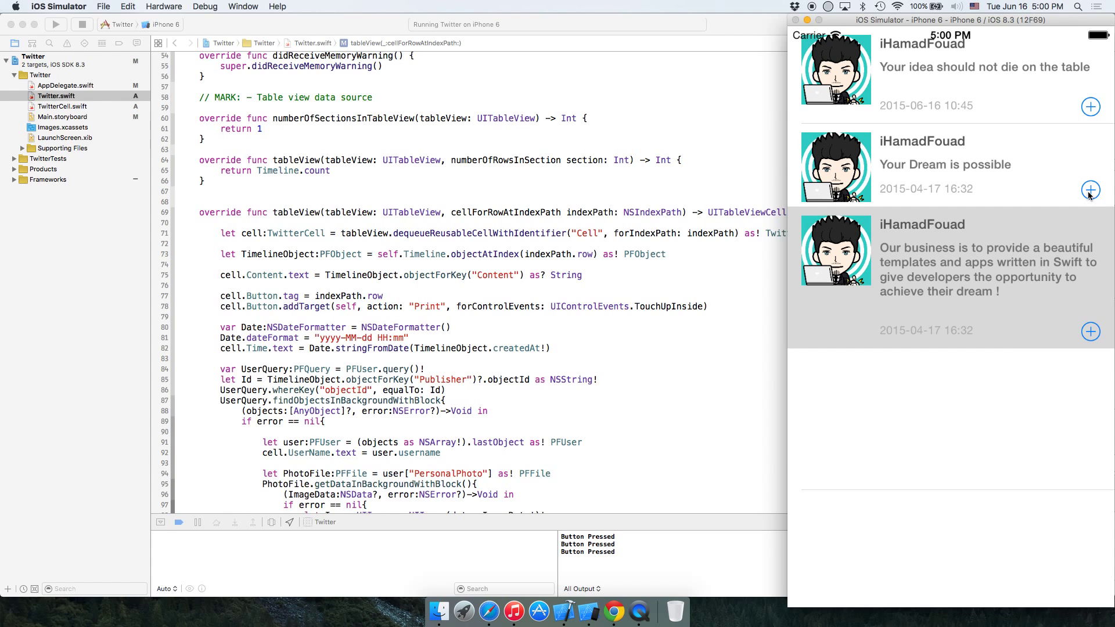